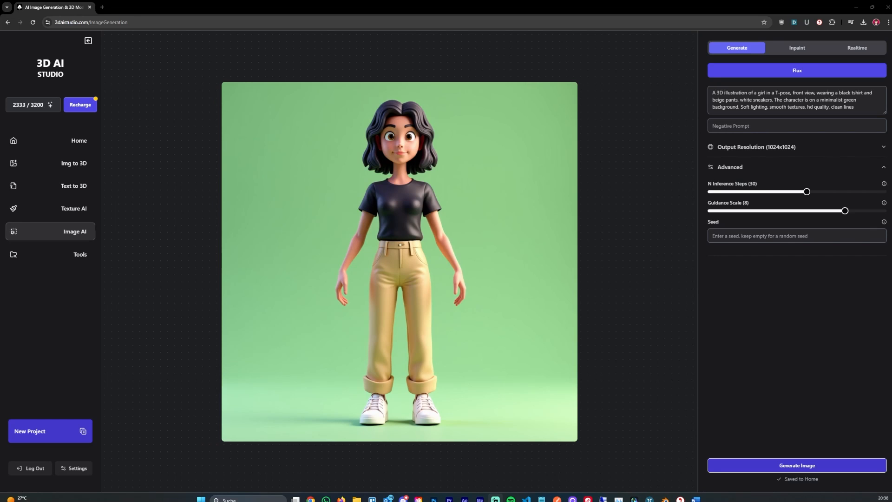
pyautogui.moveTo(421, 265)
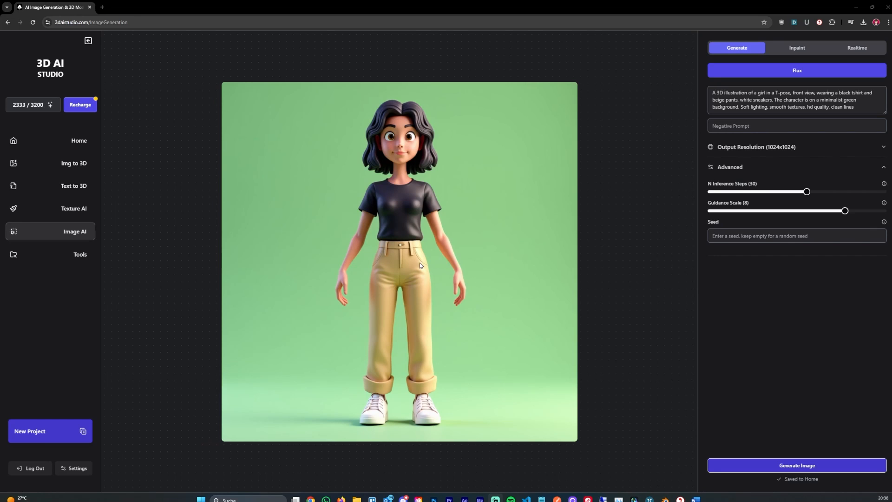
pyautogui.moveTo(339, 17)
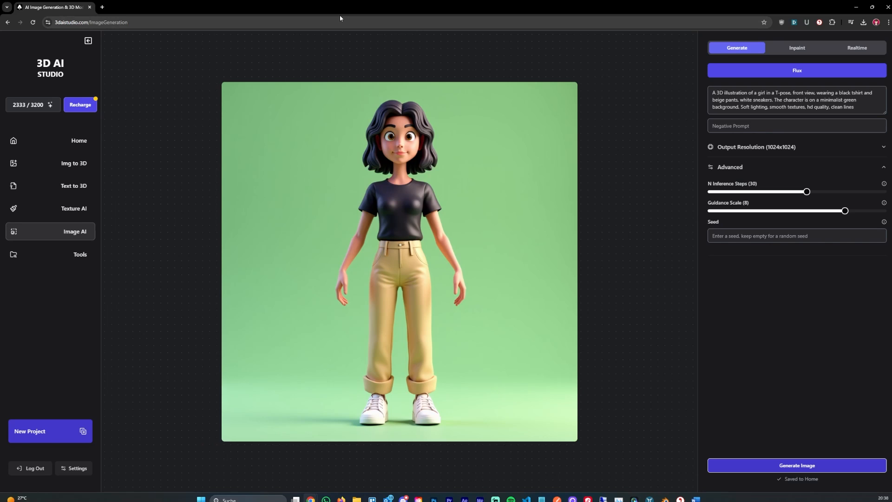
pyautogui.moveTo(402, 135)
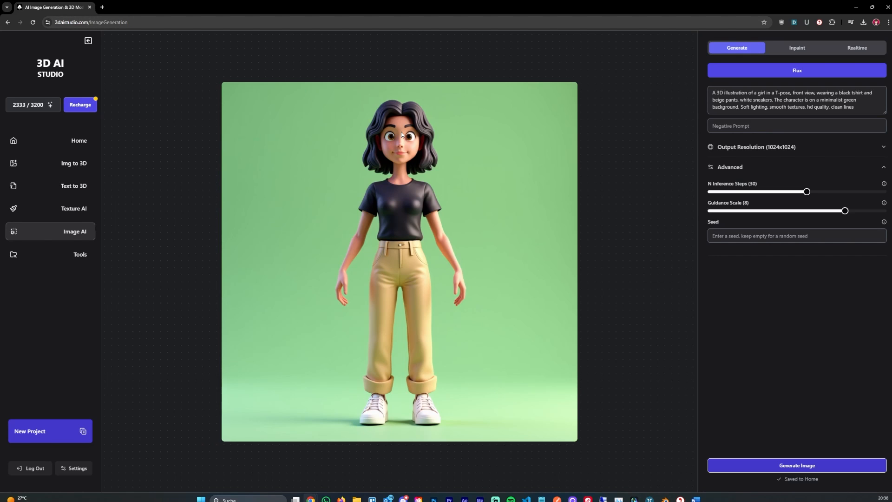
pyautogui.moveTo(56, 73)
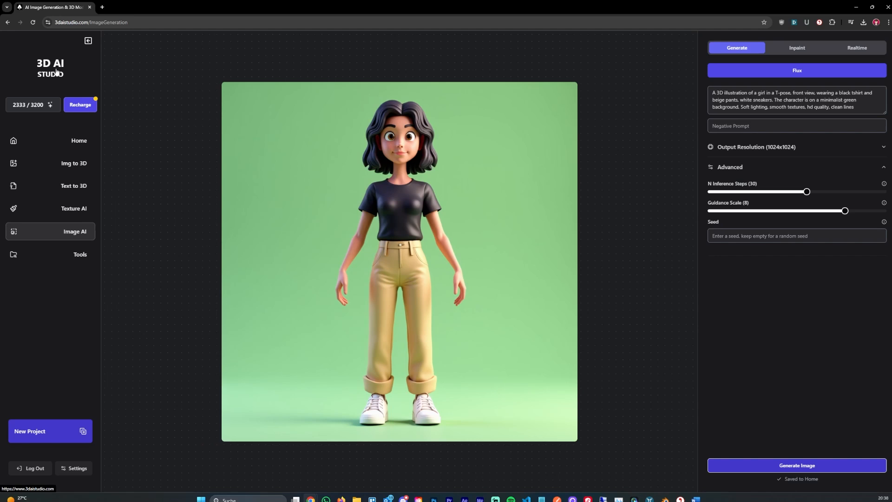
pyautogui.moveTo(273, 105)
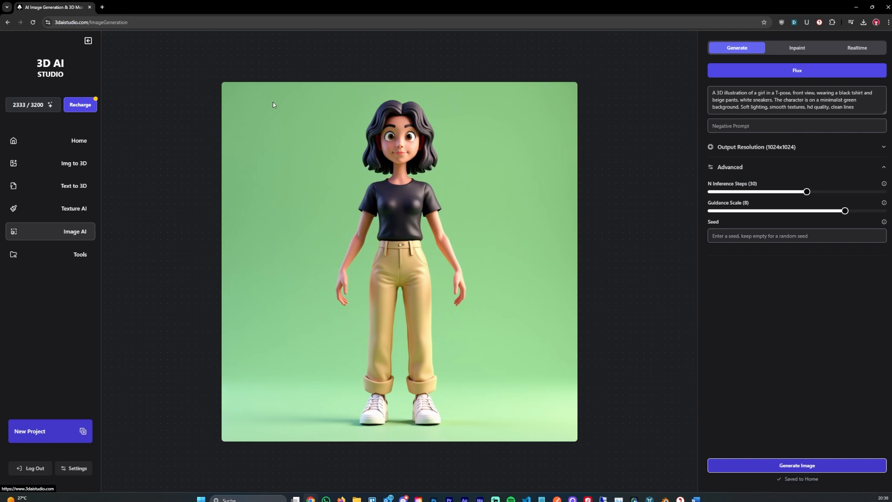
pyautogui.moveTo(56, 235)
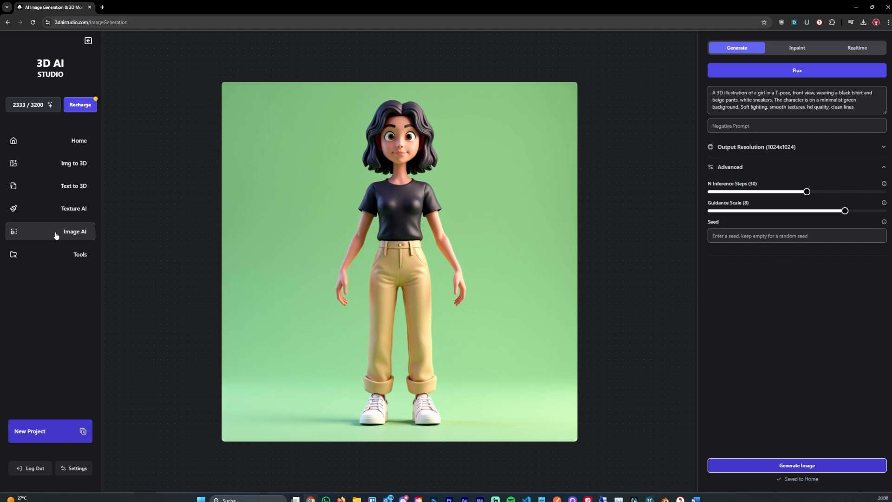
pyautogui.moveTo(293, 205)
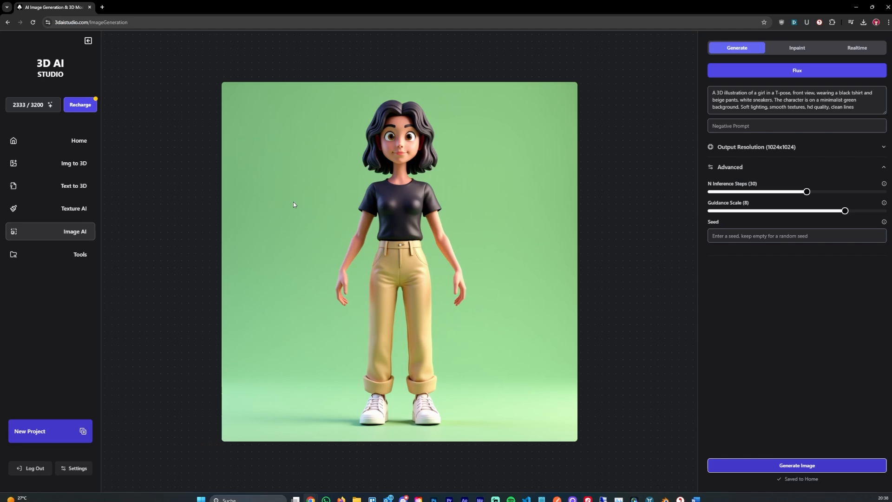
pyautogui.moveTo(397, 206)
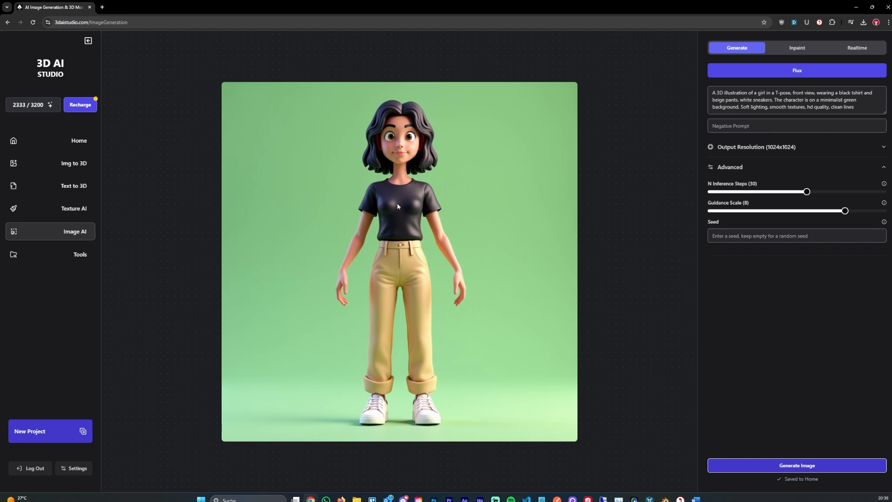
pyautogui.moveTo(618, 127)
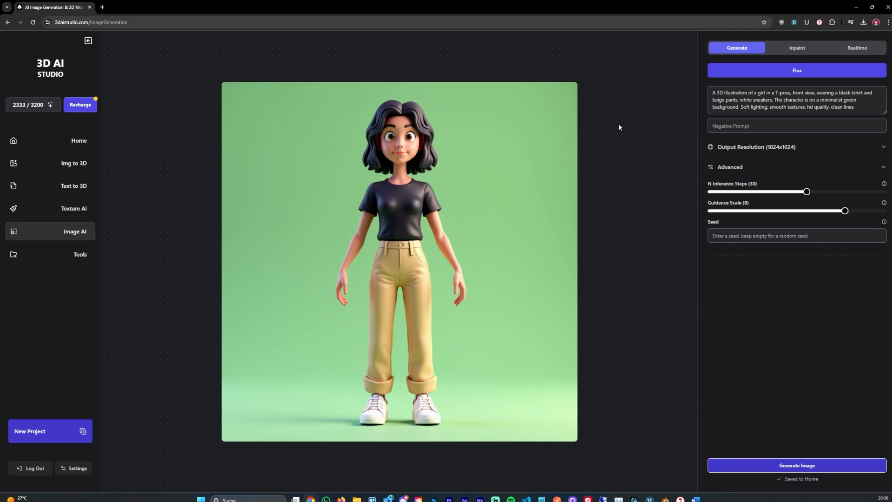
# - Generate an arms-out T-pose girl image, then regenerate with the prompt describing a boy in a hoodie
pyautogui.tripleClick(797, 99)
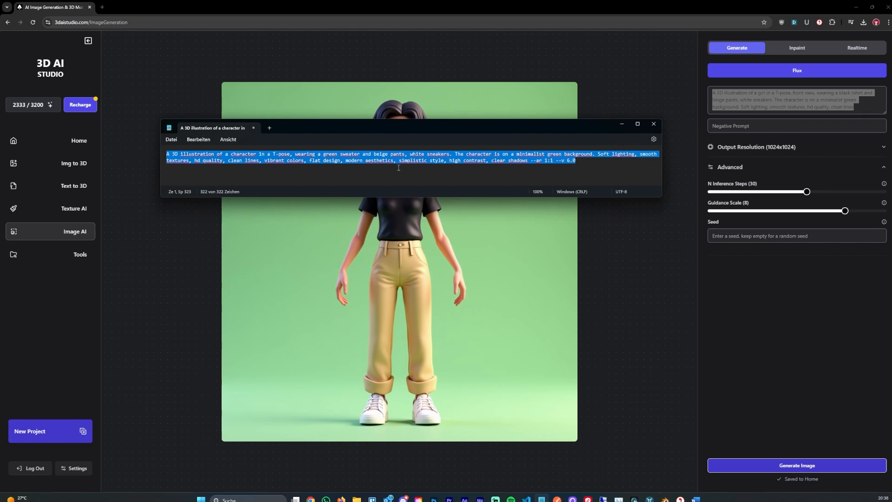
pyautogui.click(653, 124)
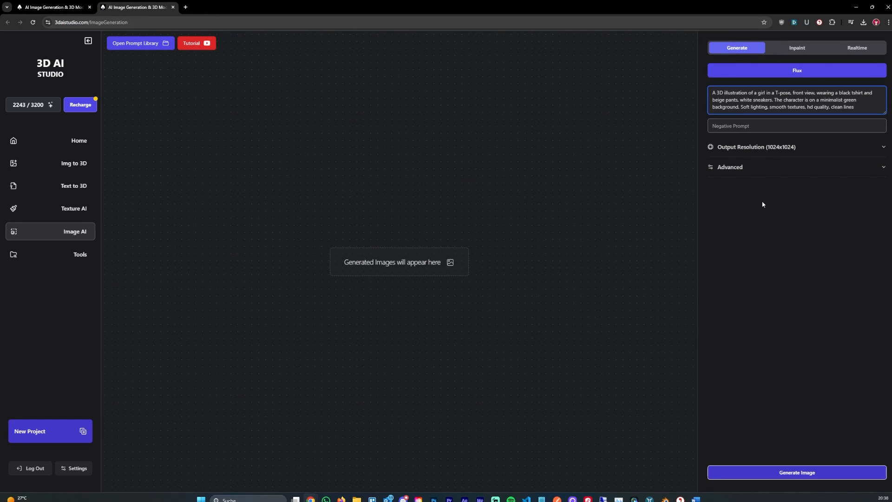
pyautogui.click(730, 166)
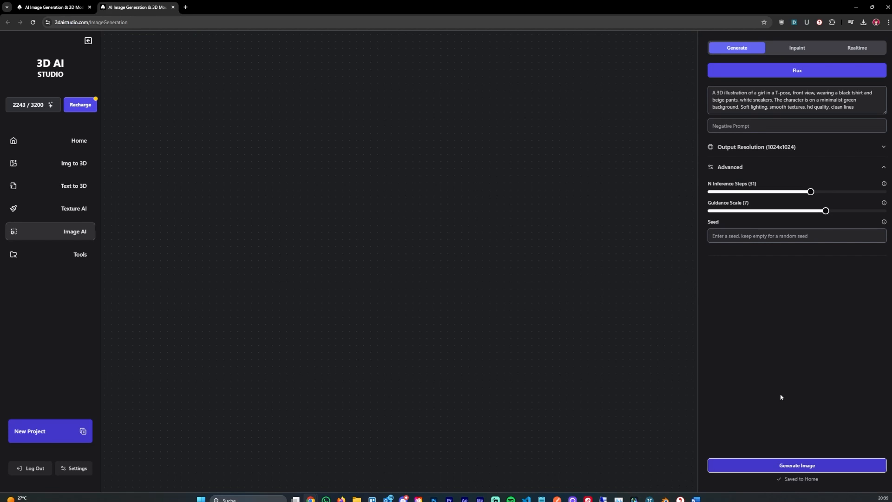
pyautogui.click(797, 466)
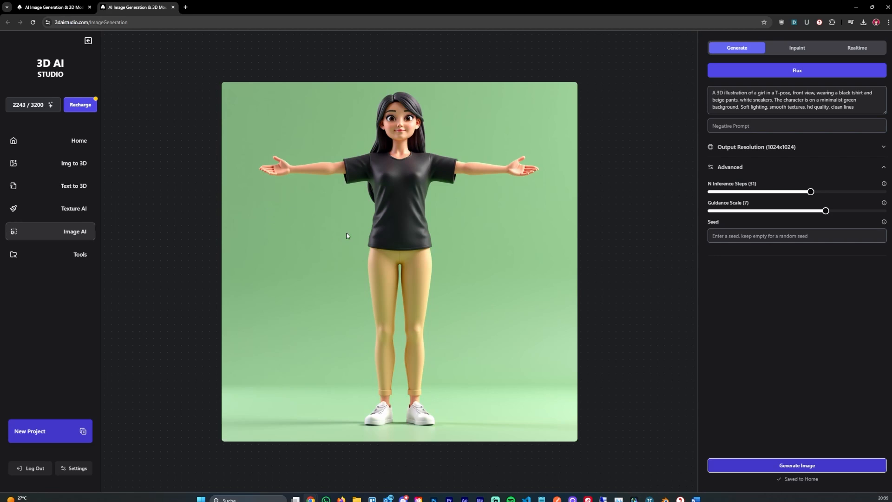
pyautogui.moveTo(759, 94)
pyautogui.write('boy')
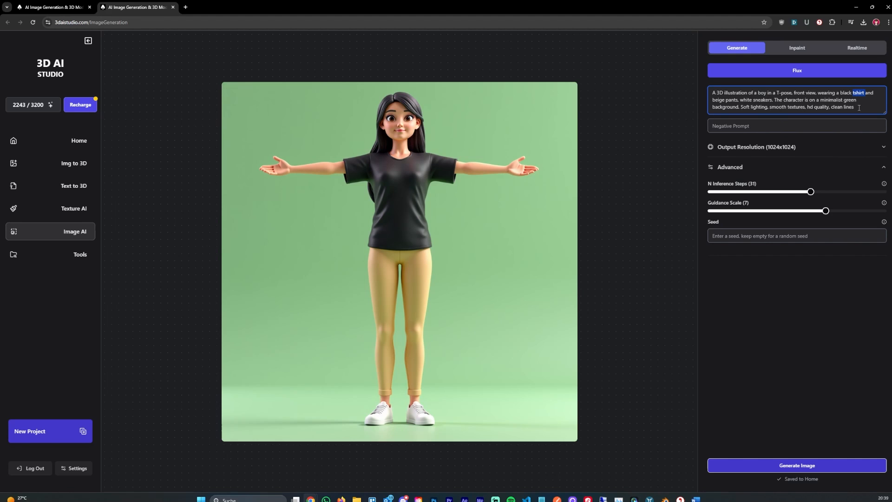
pyautogui.write('hoodie')
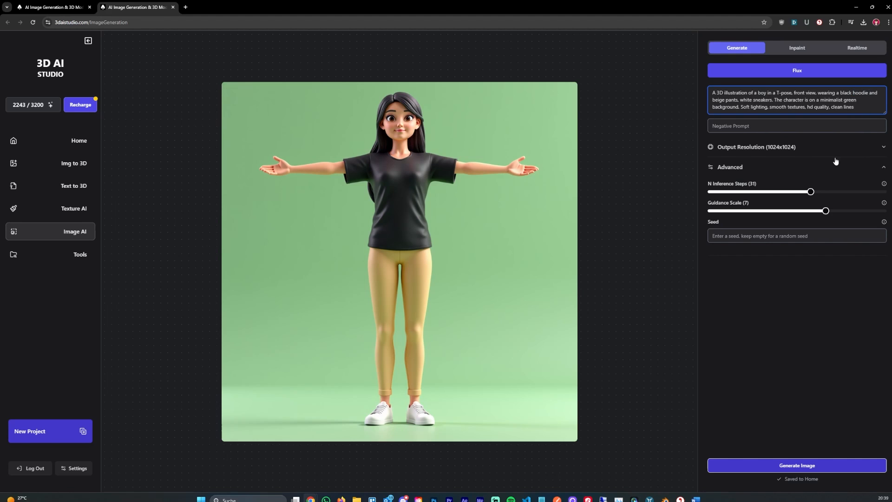
pyautogui.click(796, 466)
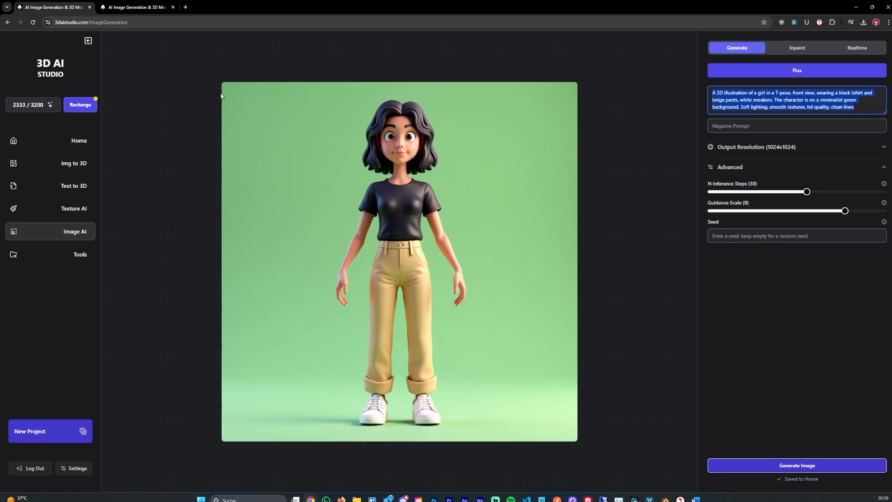
pyautogui.moveTo(692, 447)
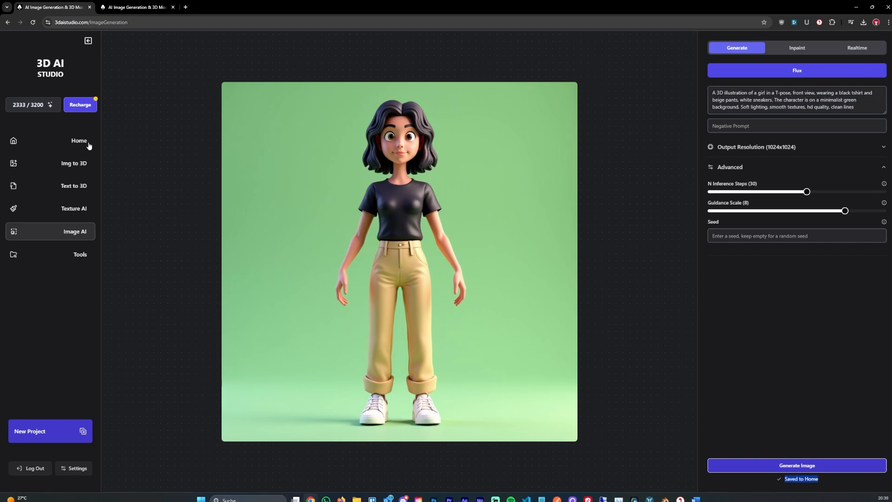
# - Browse the creations gallery, download the front-view girl image, and go to Img to 3D
pyautogui.click(79, 141)
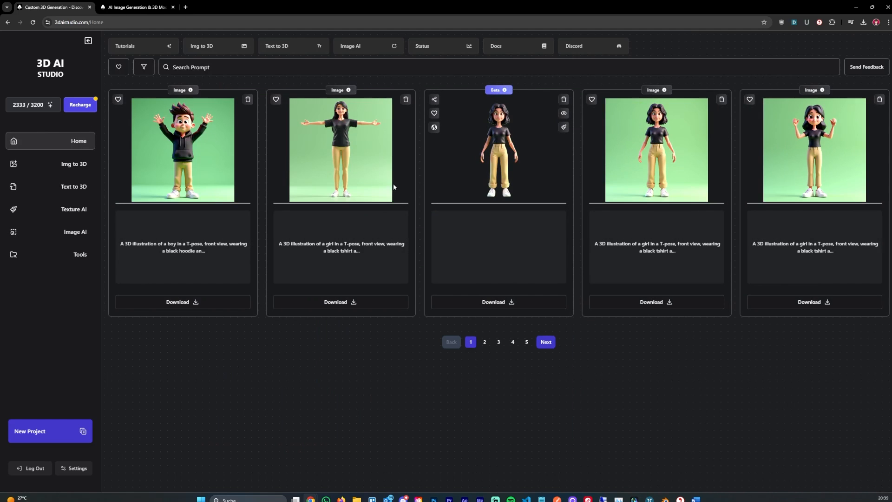
pyautogui.click(545, 342)
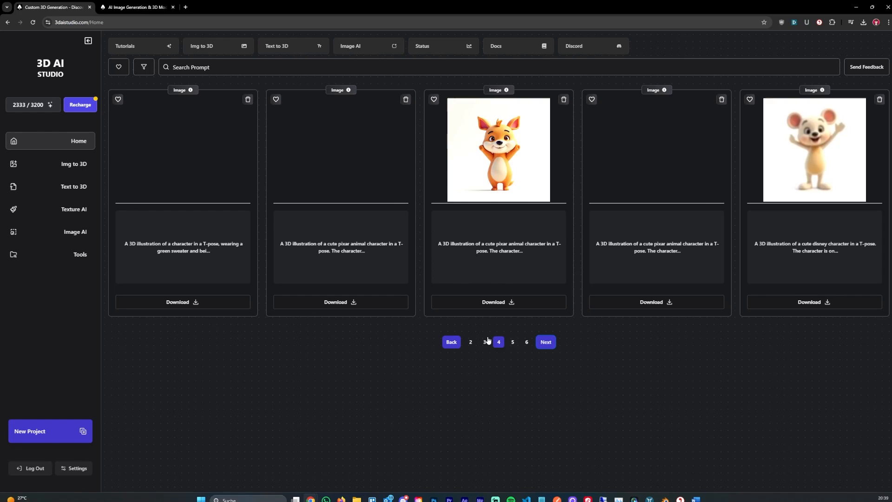
pyautogui.click(470, 342)
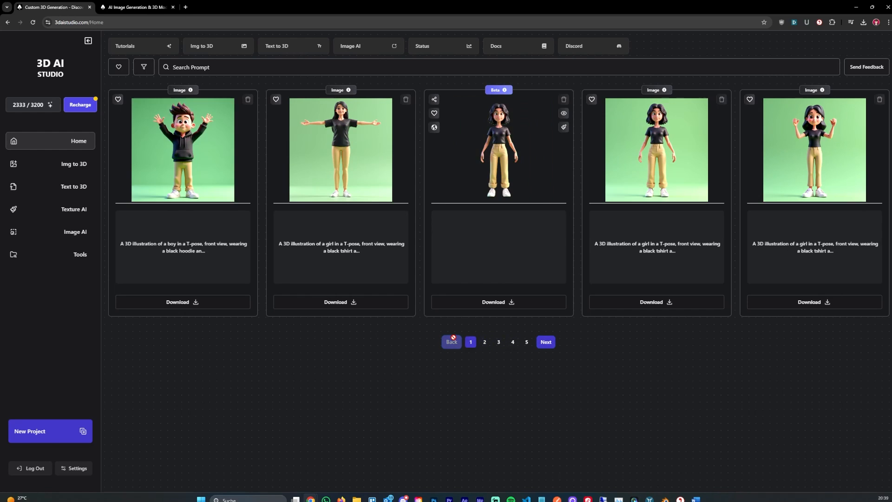
pyautogui.click(656, 302)
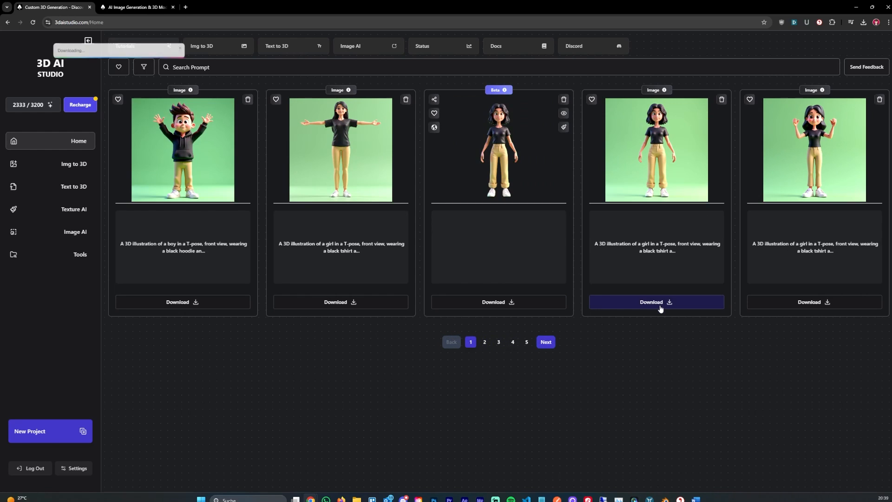
pyautogui.click(73, 164)
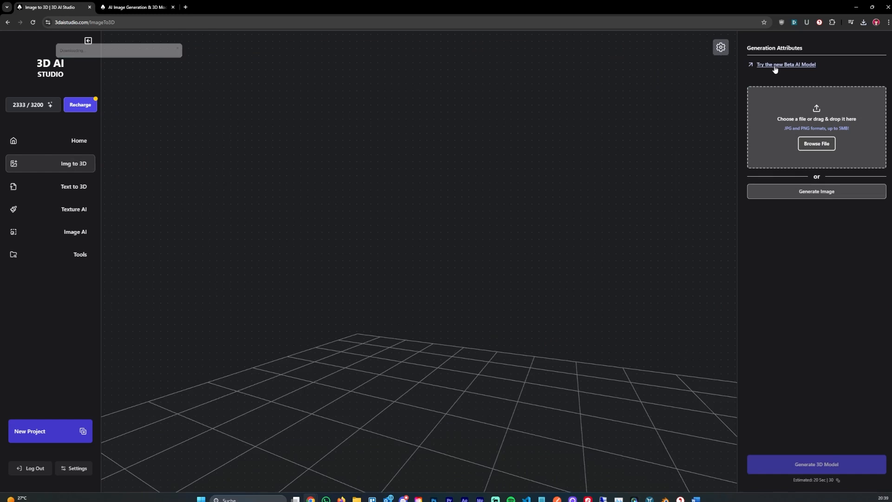
# - Generate the girl's 3D model with the beta AI model at High quality, then return Home
pyautogui.click(785, 65)
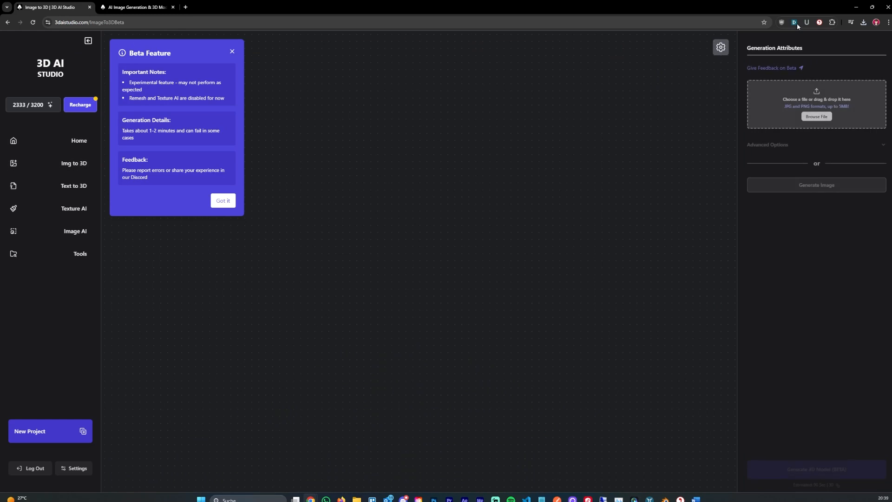
pyautogui.click(863, 22)
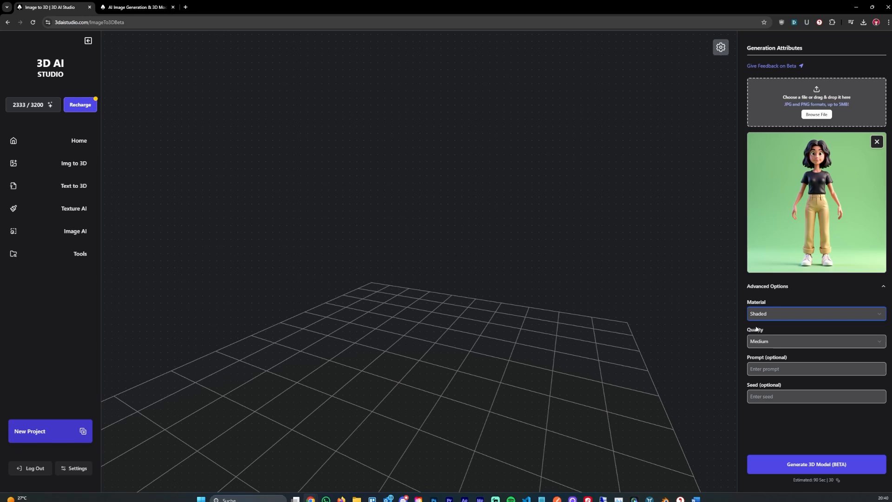
pyautogui.moveTo(765, 330)
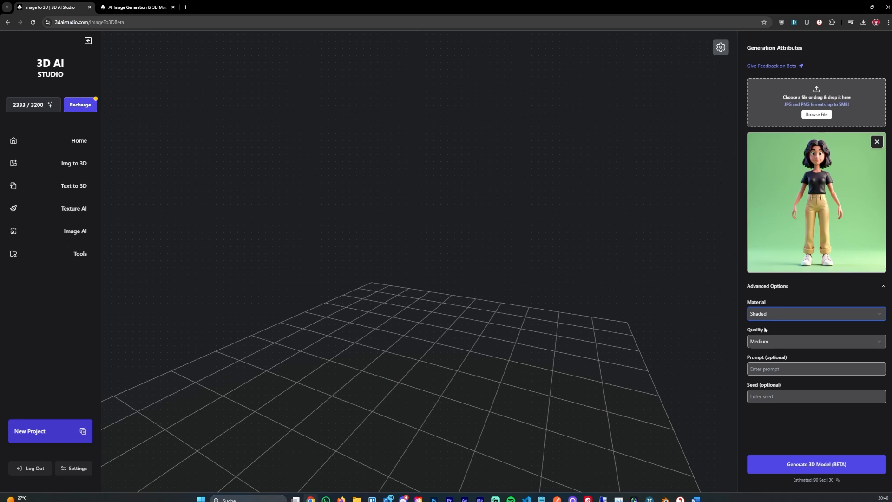
pyautogui.moveTo(781, 340)
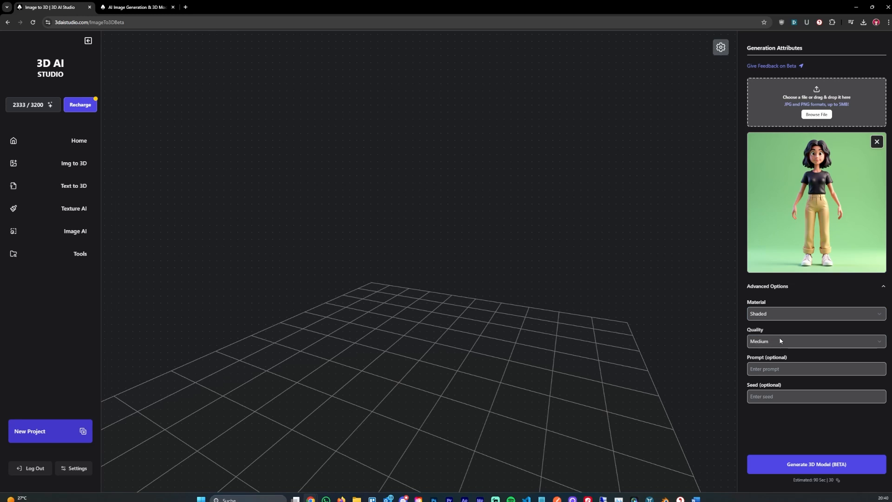
pyautogui.click(816, 341)
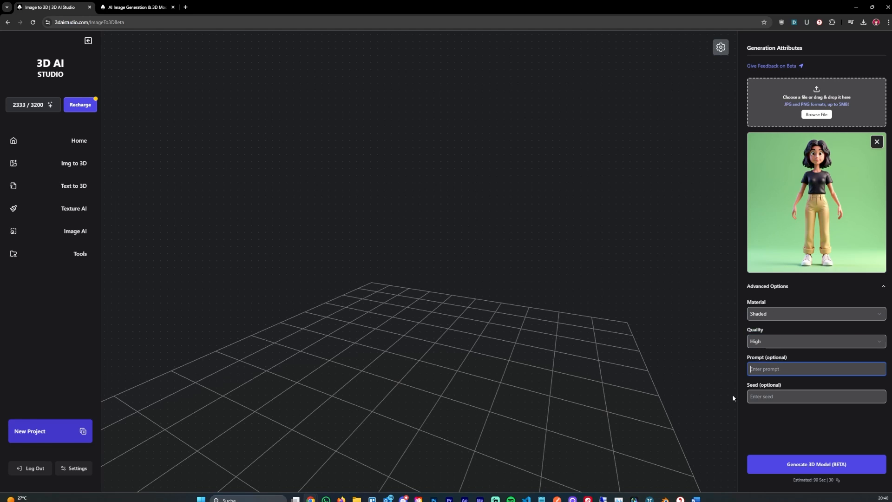
pyautogui.click(815, 463)
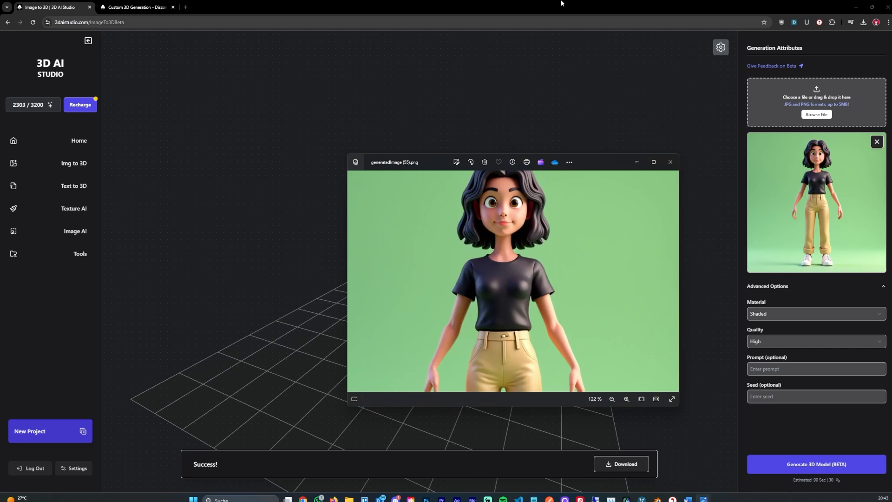
pyautogui.click(670, 162)
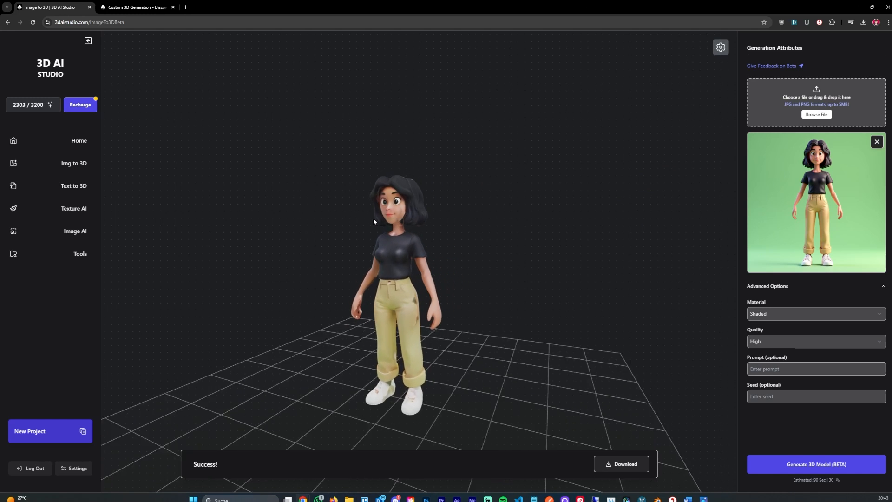
pyautogui.click(79, 140)
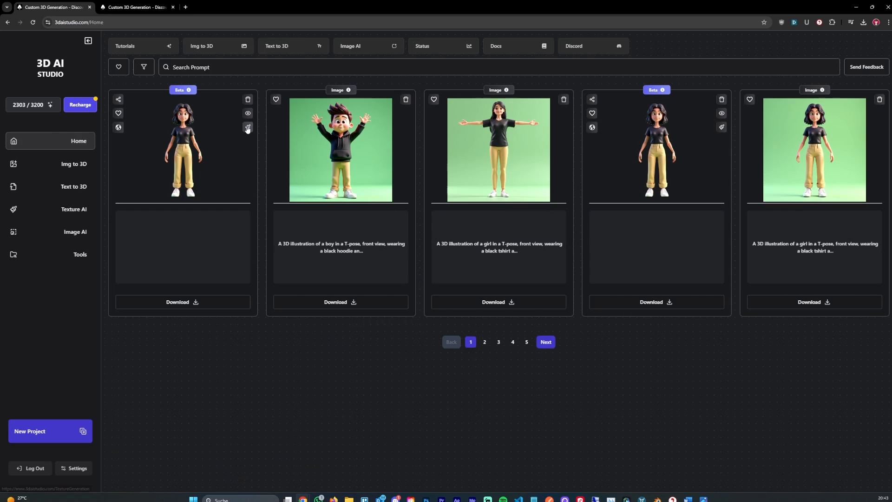
# - Open the girl model for texturing and set the prompt to the saved phrase plus 'a girl face'
pyautogui.click(248, 127)
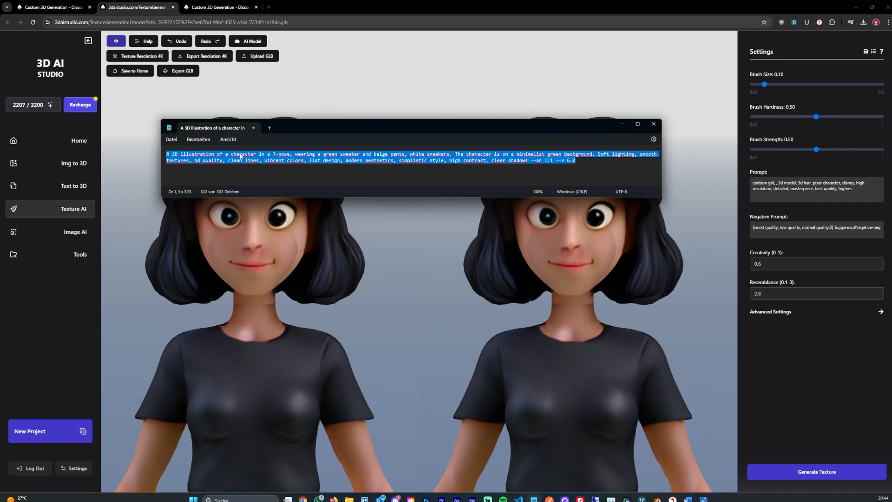
pyautogui.doubleClick(184, 154)
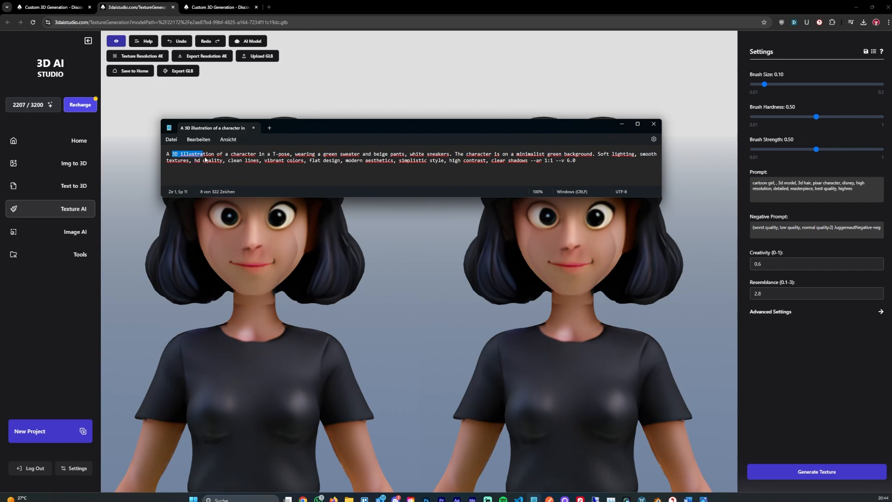
pyautogui.moveTo(203, 154); pyautogui.dragTo(256, 154)
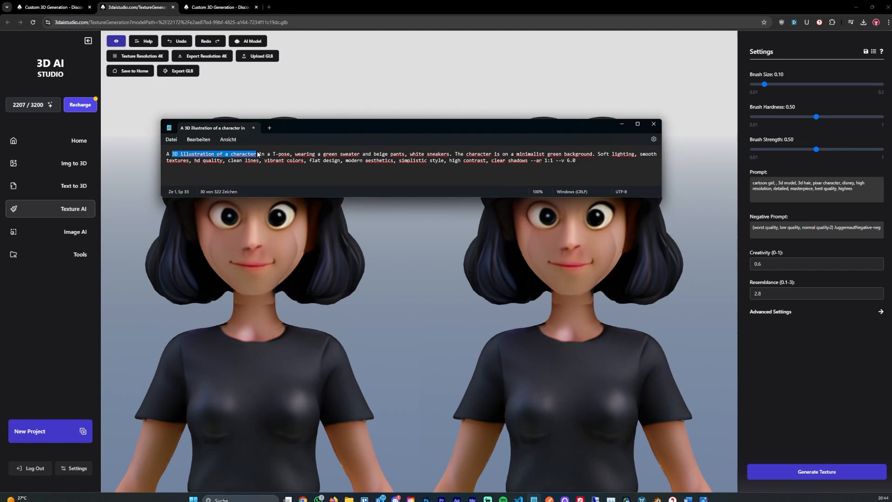
pyautogui.click(653, 123)
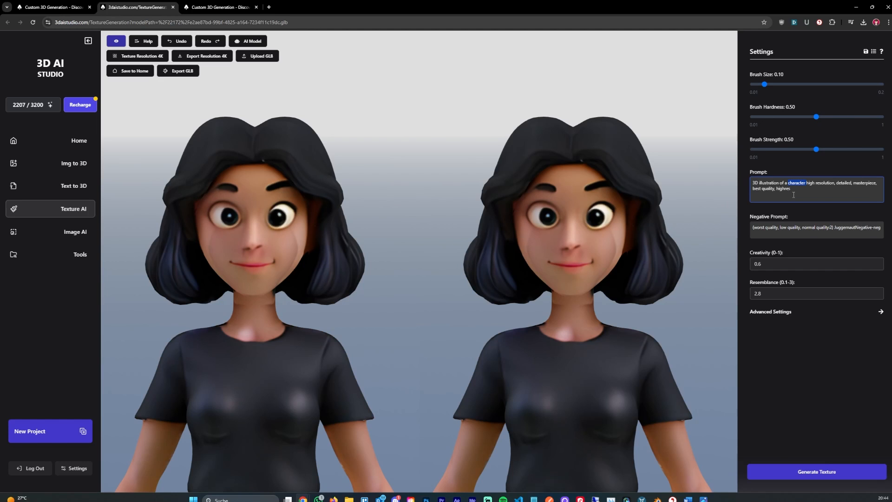
pyautogui.write('a girl face,')
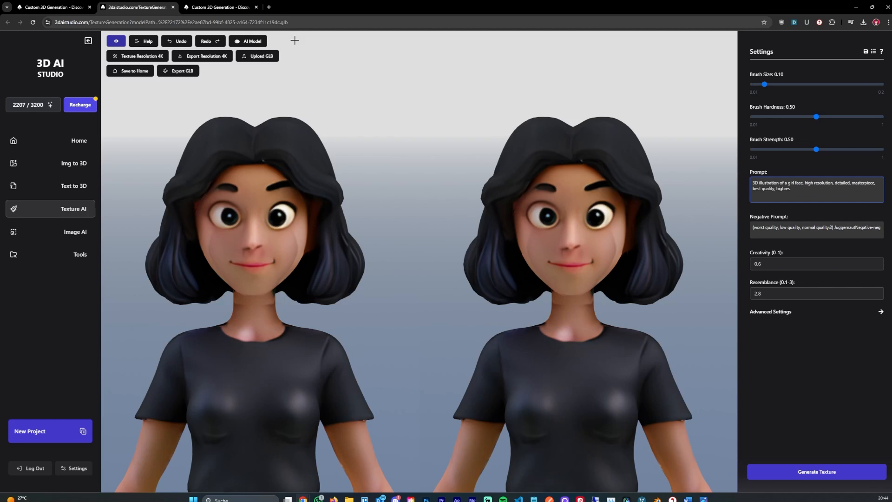
# - Keep Creative Texture AI, adjust resemblance, and generate the girl face texture
pyautogui.click(248, 41)
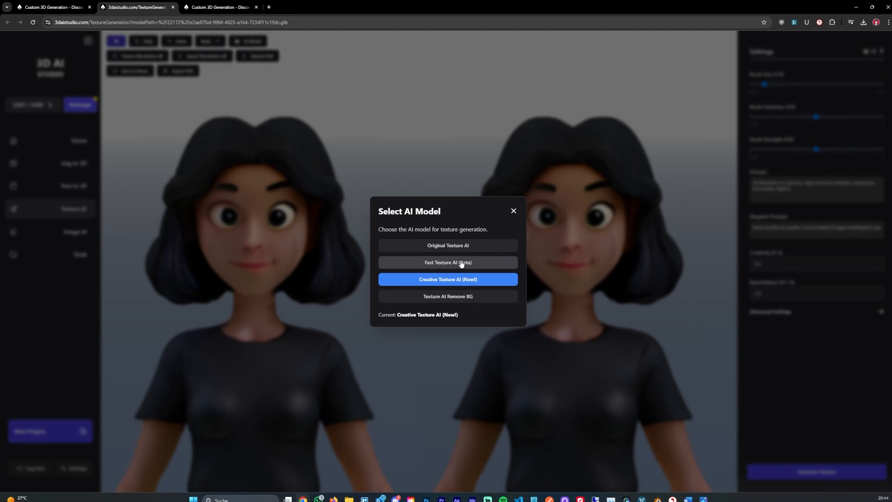
pyautogui.click(512, 211)
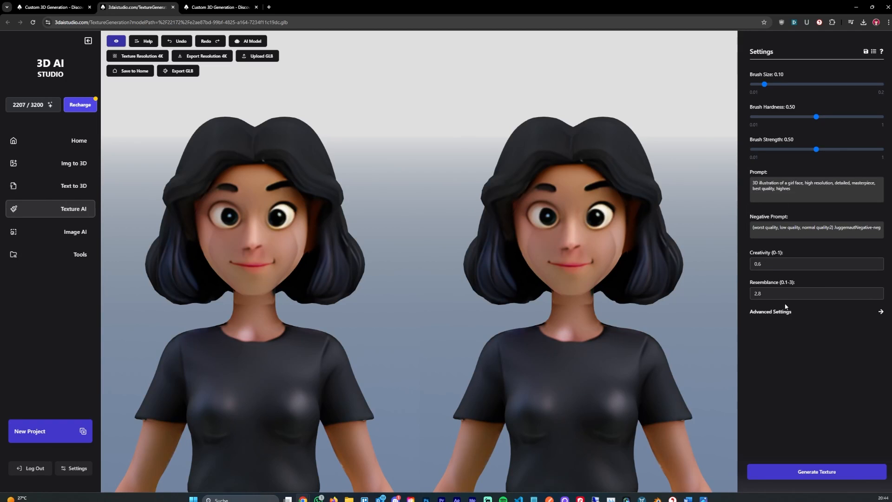
pyautogui.click(816, 293)
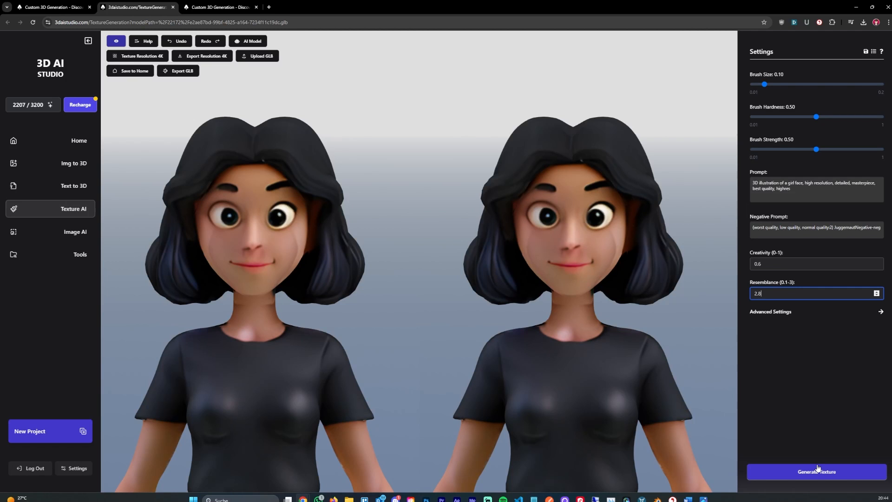
pyautogui.click(816, 471)
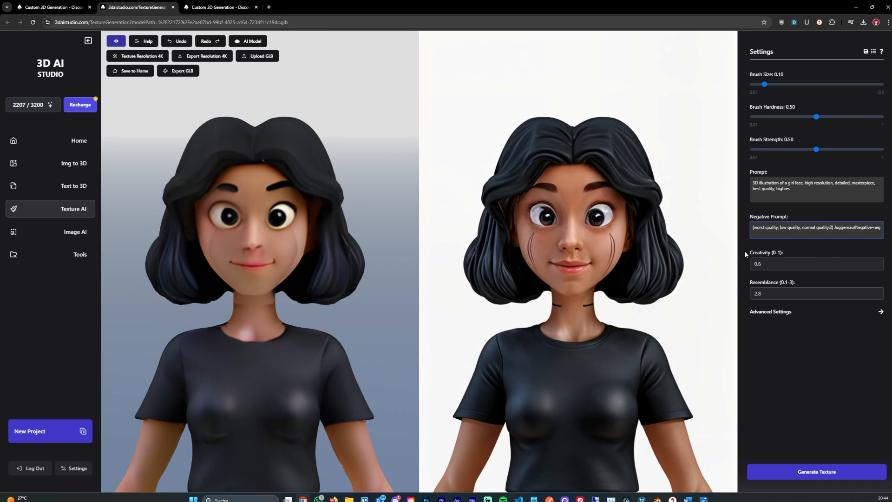
# - Add 'realistic' as a negative prompt and 'disney character' to the prompt, then regenerate
pyautogui.write('realistic,')
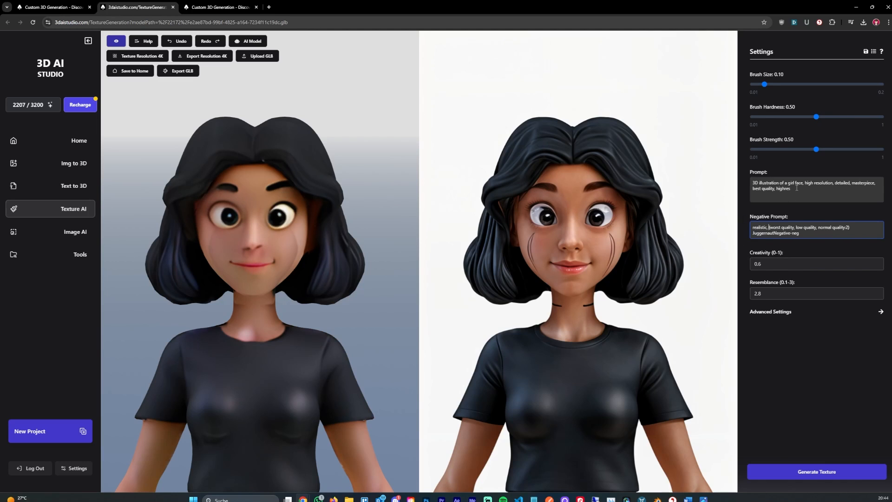
pyautogui.click(816, 185)
pyautogui.write(', stylize')
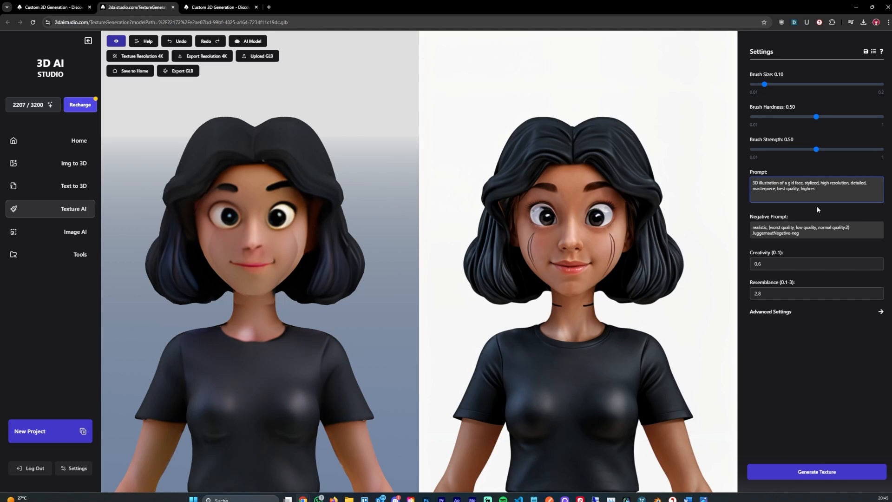
pyautogui.write('disney character')
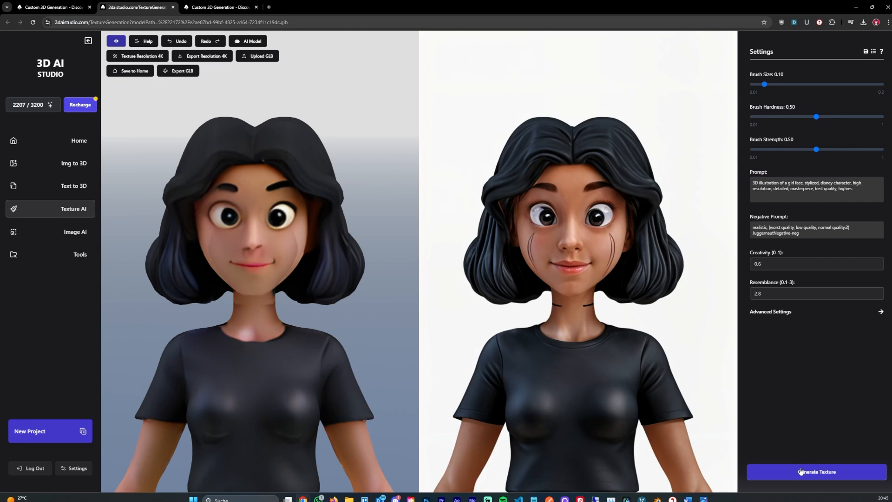
pyautogui.click(816, 471)
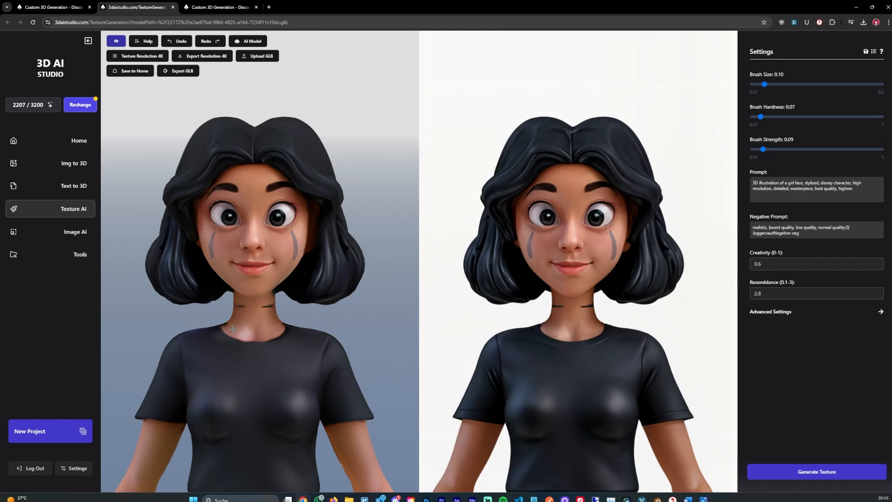
pyautogui.moveTo(208, 400)
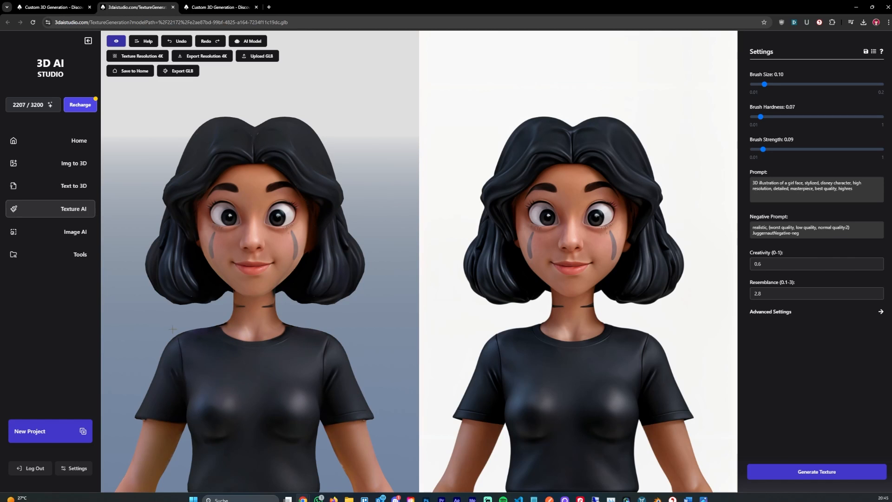
pyautogui.moveTo(225, 346)
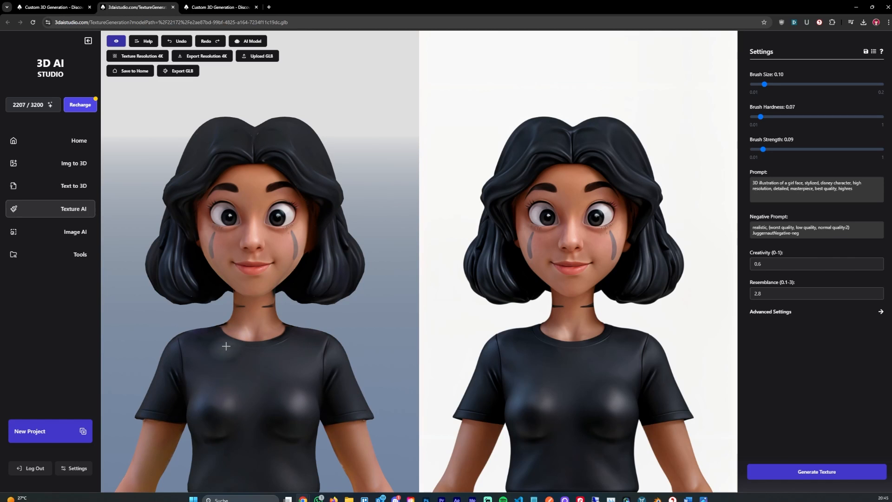
pyautogui.moveTo(274, 203)
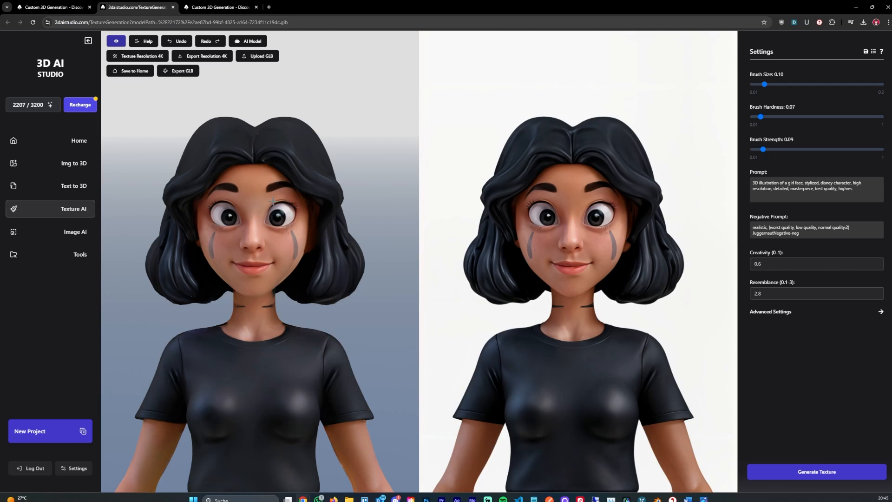
pyautogui.moveTo(303, 290)
pyautogui.write('lothes')
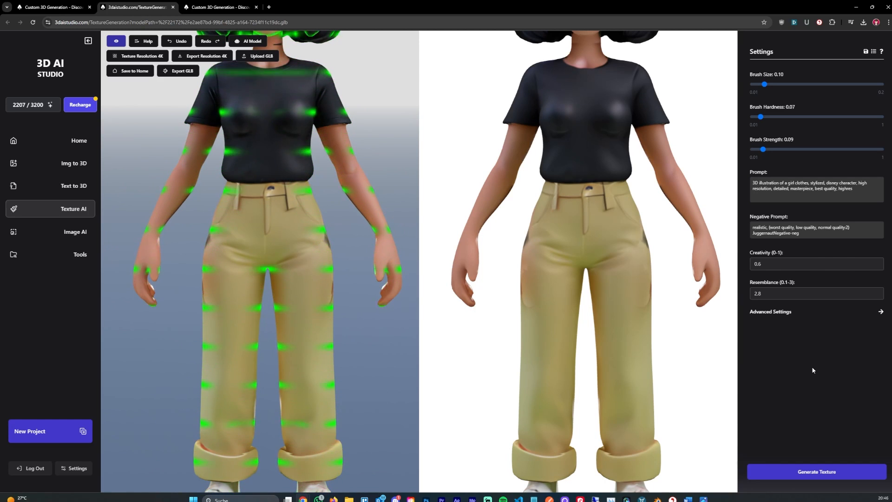
# - Switch the texture AI model to Creative Texture AI for the clothes texture
pyautogui.click(250, 41)
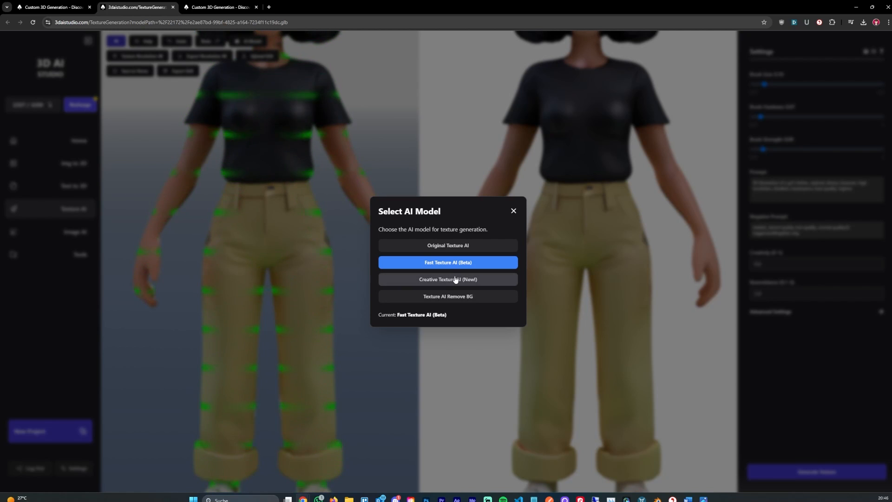
pyautogui.click(512, 211)
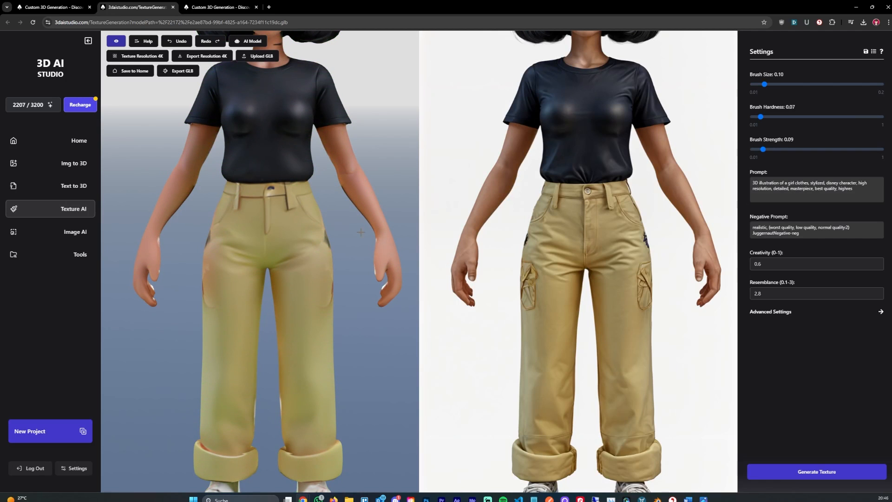
pyautogui.moveTo(319, 192)
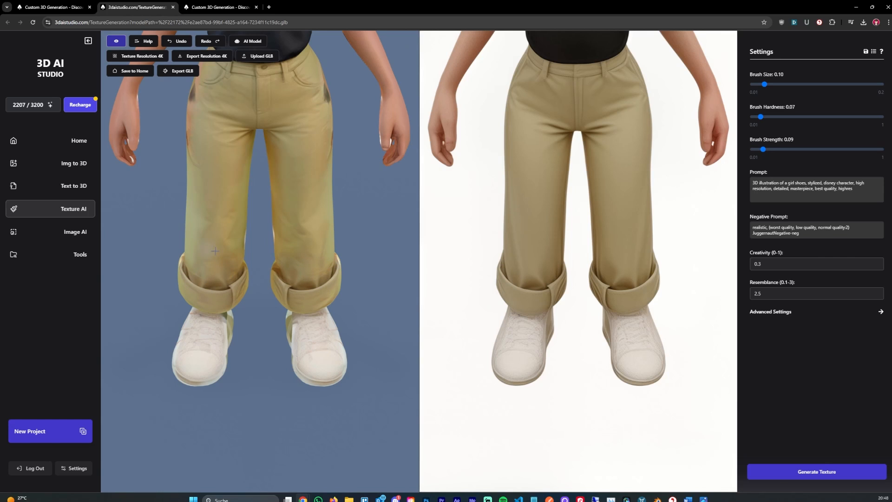
# - Scroll the texture settings panel while preparing the girl shoes texture
pyautogui.scroll(-3)
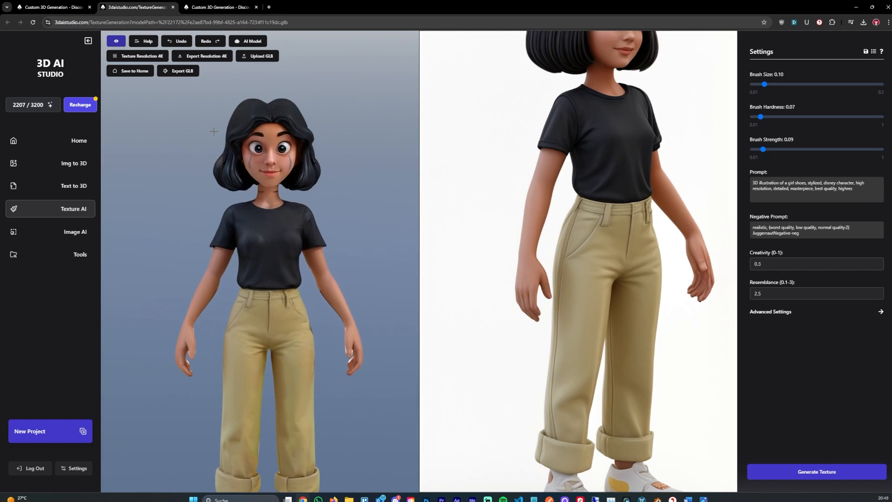
# - Export the textured girl as GLB, save her to Home, and search saved models for 'test'
pyautogui.click(178, 70)
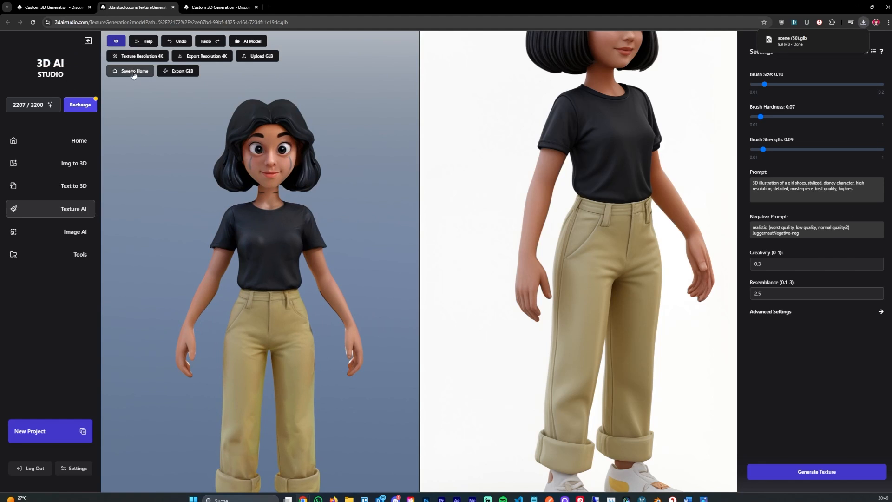
pyautogui.moveTo(659, 496)
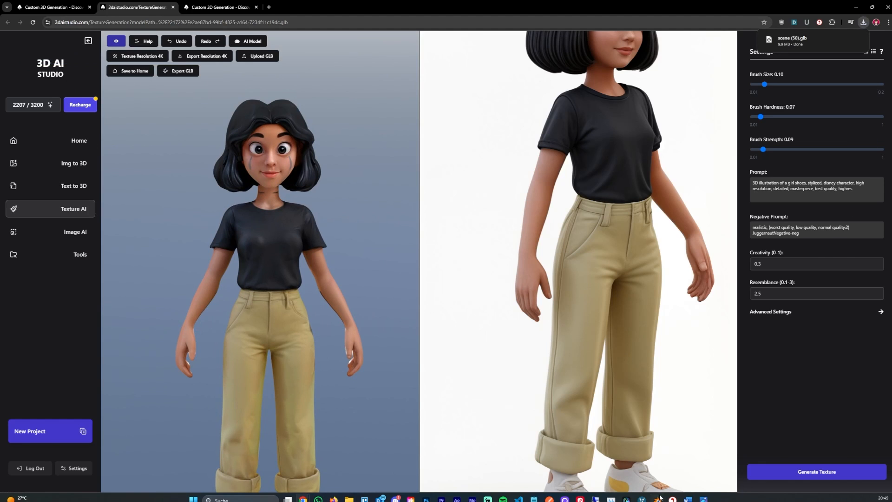
pyautogui.moveTo(538, 318)
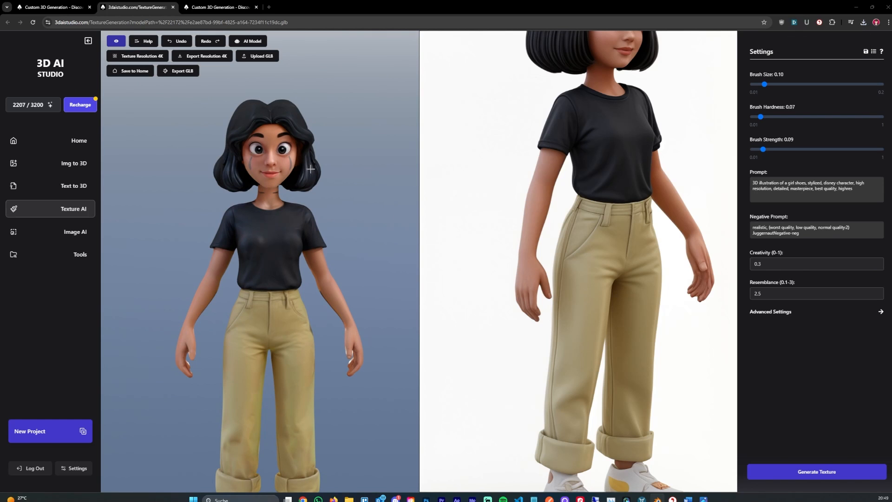
pyautogui.click(79, 141)
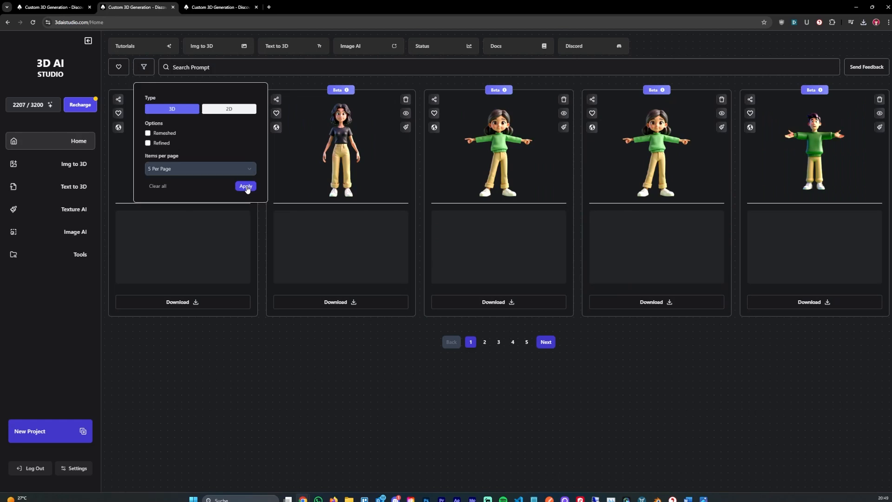
pyautogui.click(246, 186)
pyautogui.write('t')
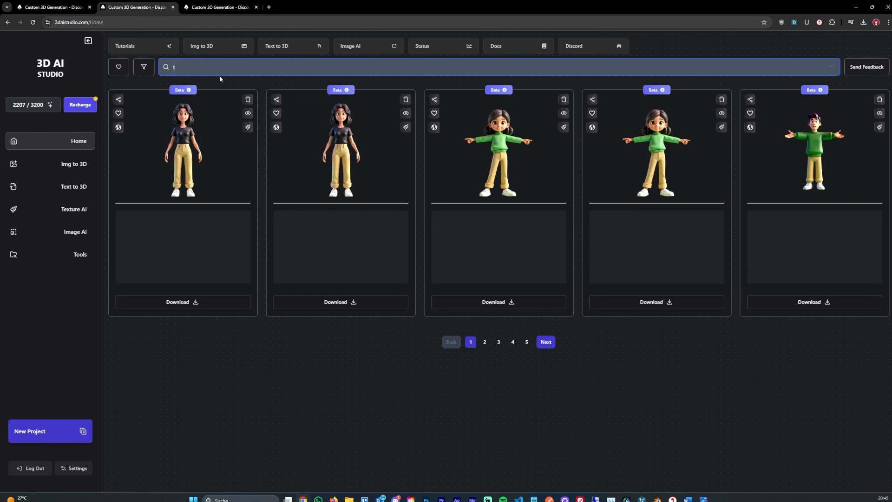
pyautogui.write('est')
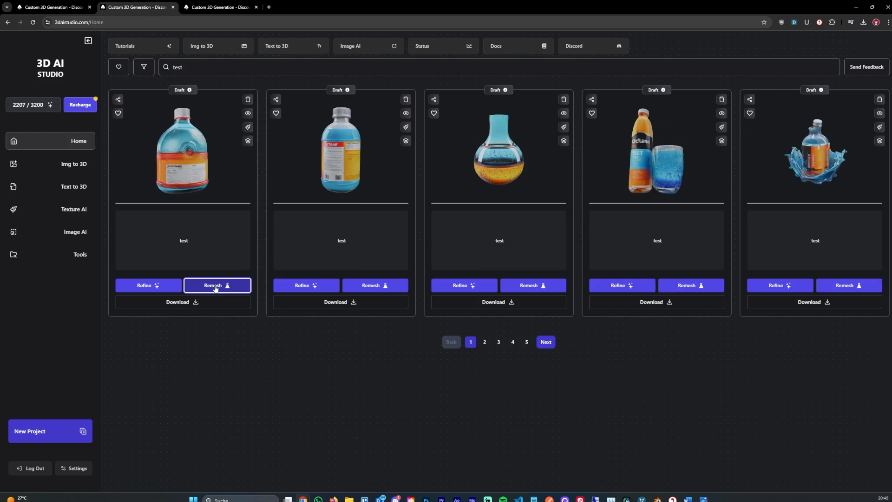
pyautogui.click(218, 285)
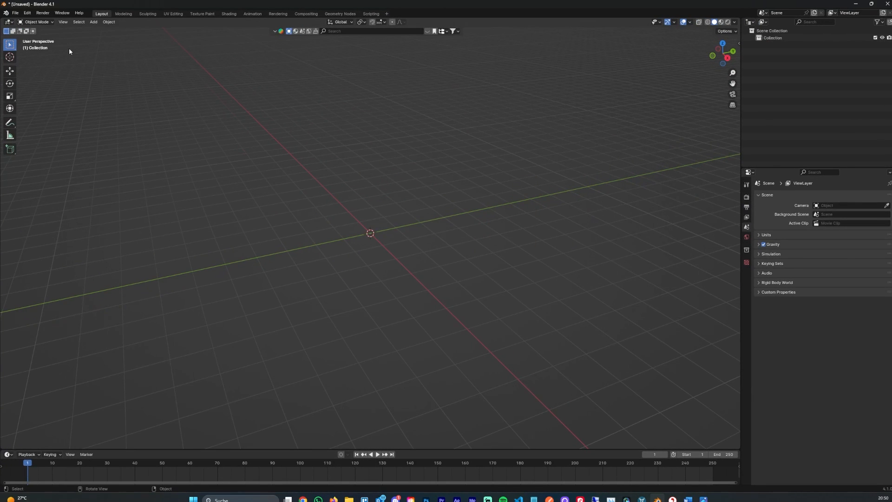
# - Import the downloaded textured girl model into Blender as glTF
pyautogui.click(15, 13)
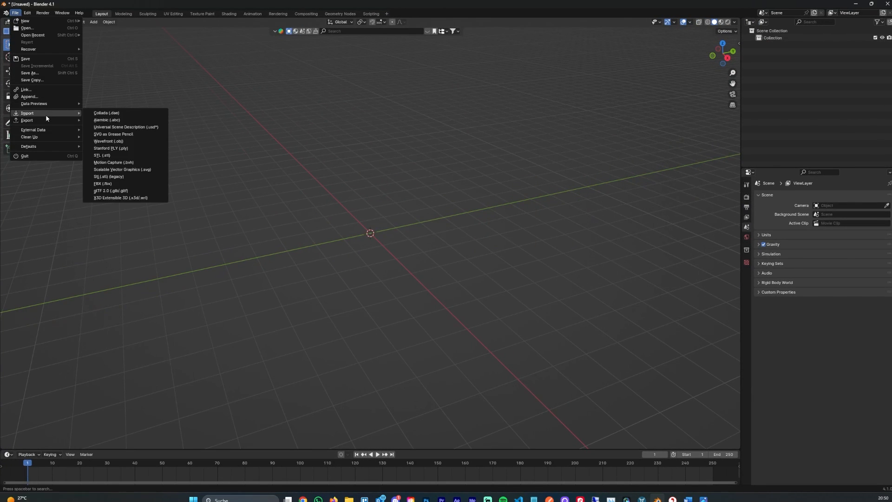
pyautogui.moveTo(111, 191)
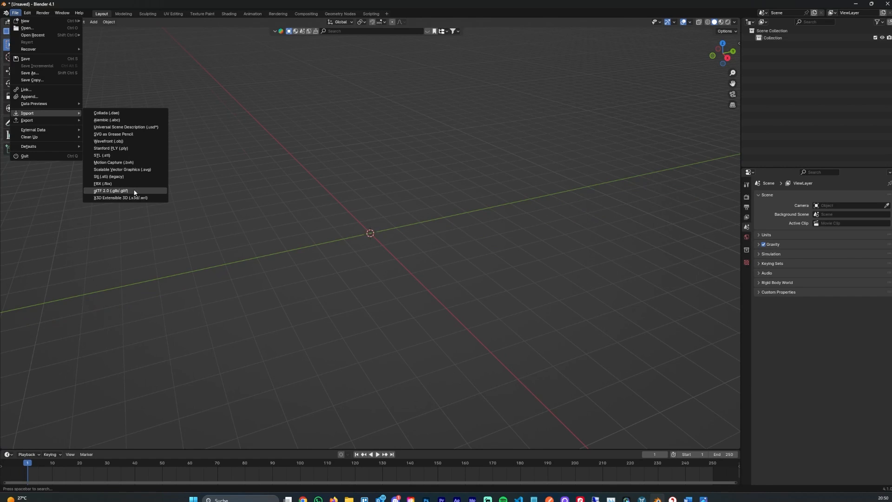
pyautogui.click(112, 190)
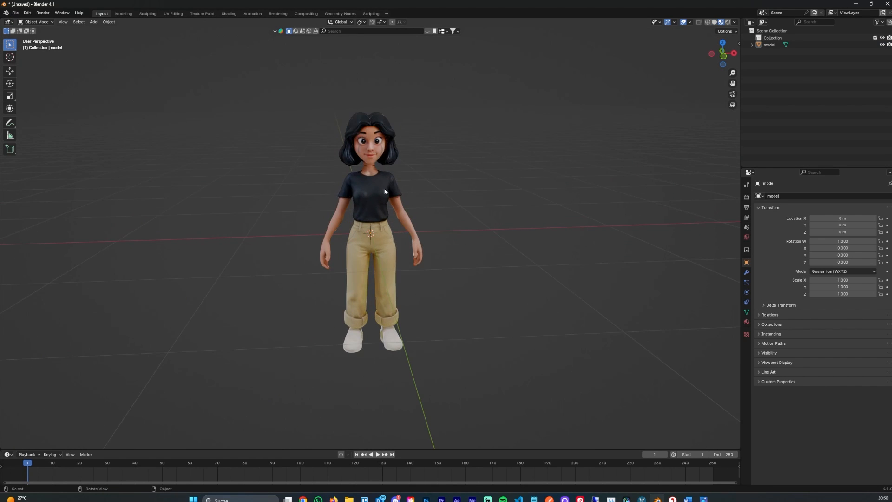
pyautogui.scroll(-3)
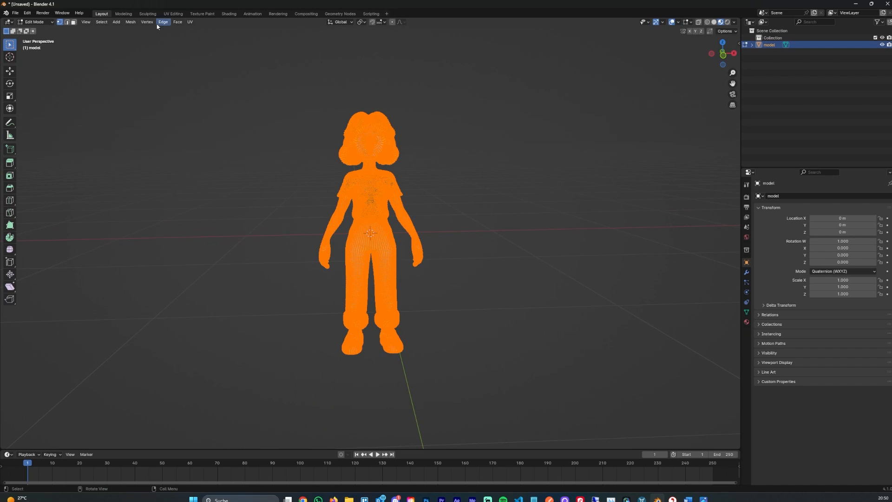
# - Merge the mesh's duplicate vertices by distance and return to Object Mode
pyautogui.click(130, 21)
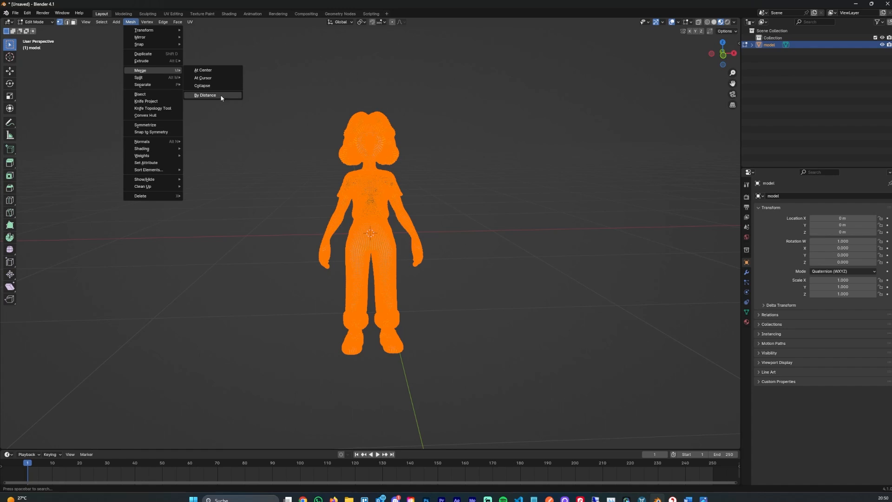
pyautogui.click(205, 95)
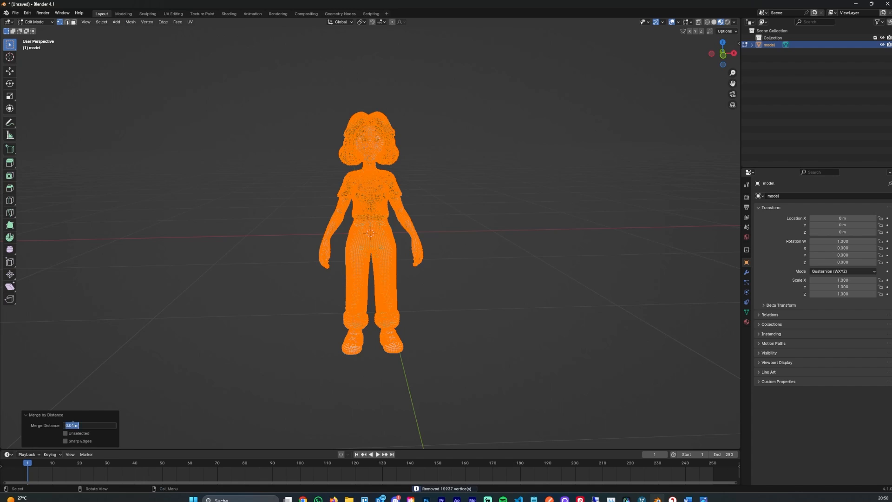
pyautogui.press('Tab')
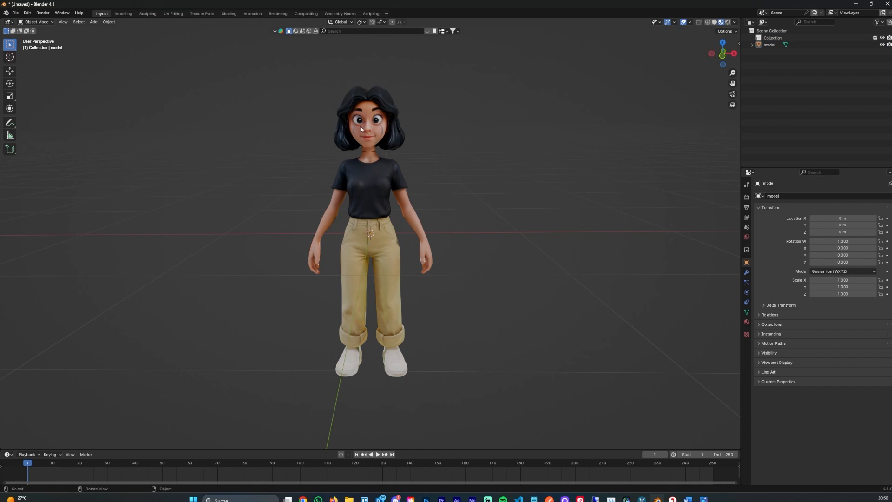
pyautogui.click(16, 13)
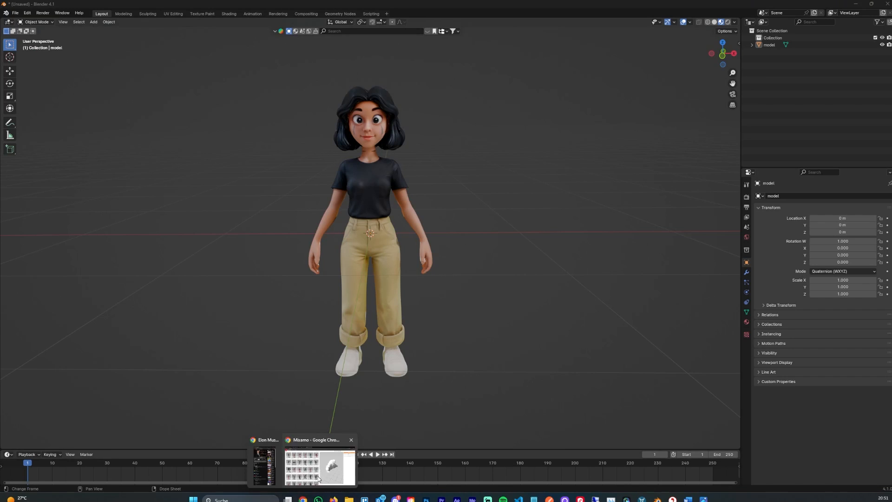
# - Upload the girl to Mixamo, place chin, wrist, elbow, knee and groin markers, and confirm
pyautogui.click(321, 466)
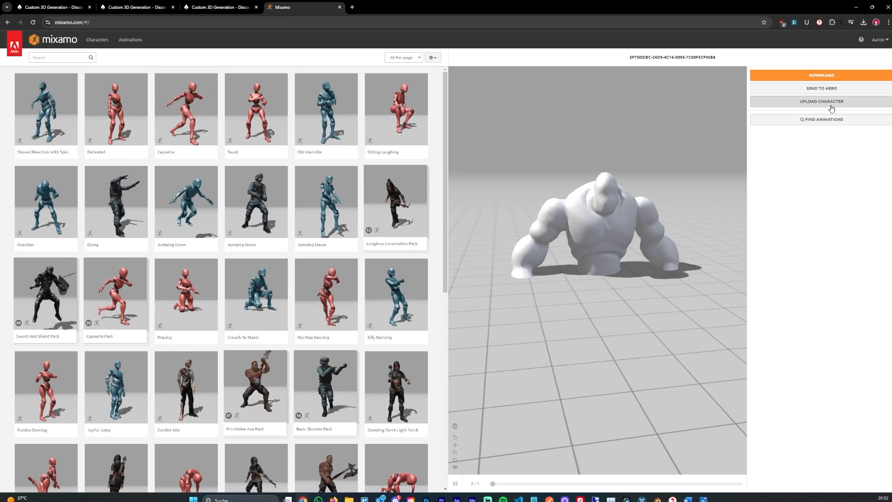
pyautogui.click(821, 102)
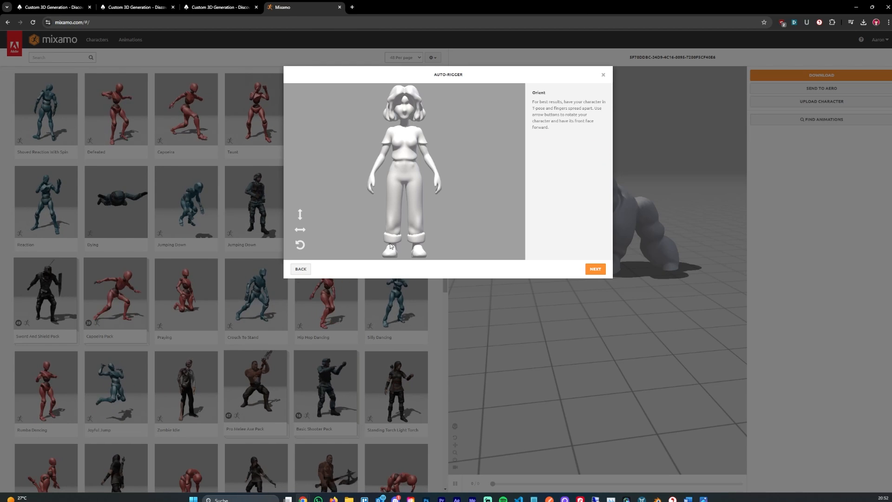
pyautogui.click(595, 268)
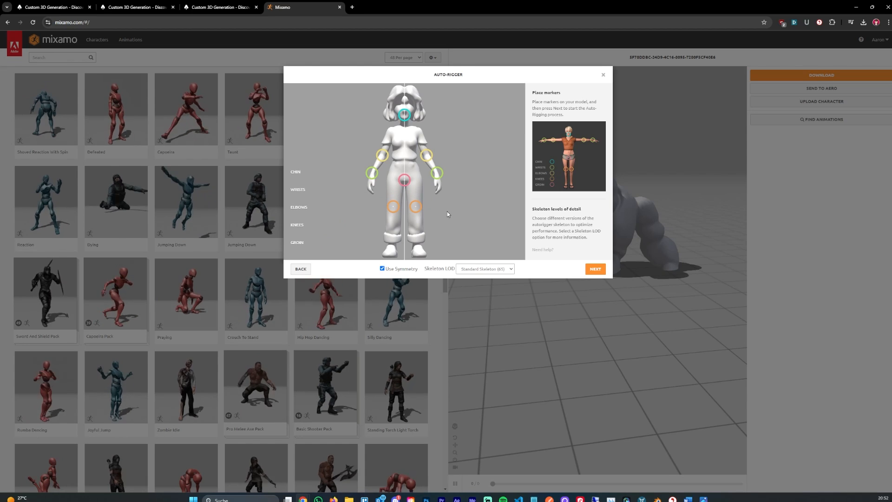
pyautogui.click(595, 268)
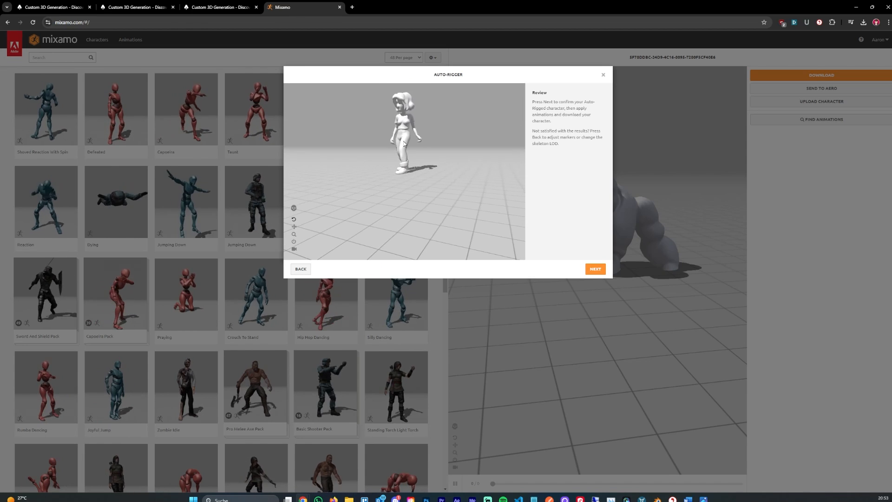
pyautogui.click(595, 269)
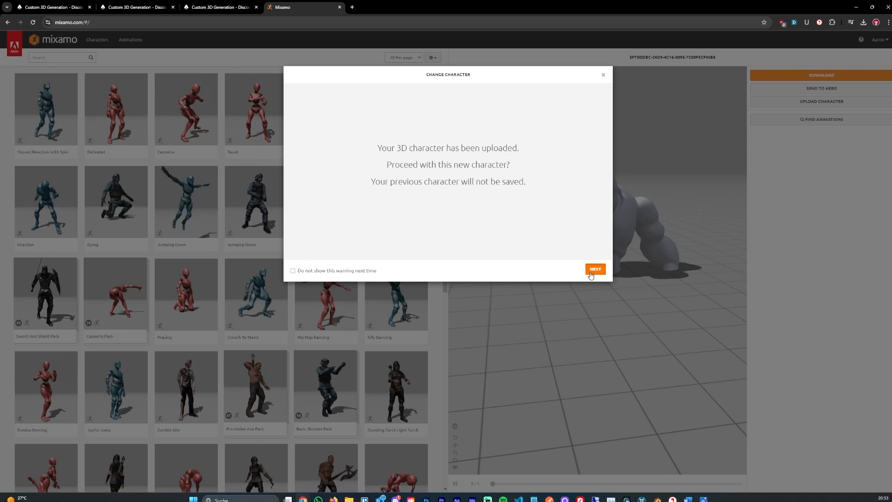
pyautogui.click(595, 269)
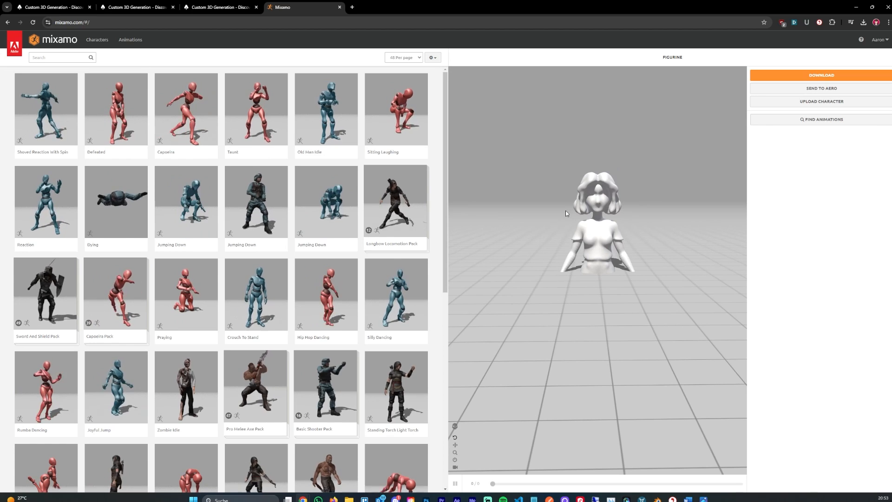
pyautogui.moveTo(611, 178)
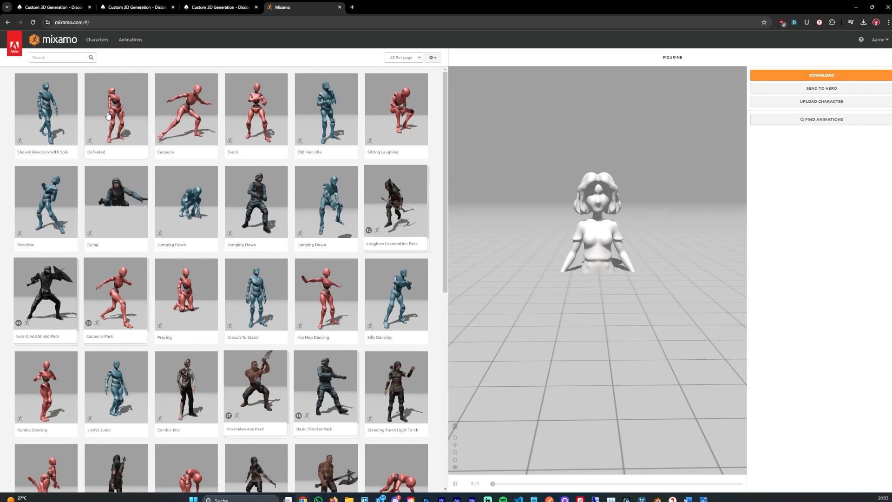
# - Search Mixamo for 'walking' and apply the Walking animation to the girl
pyautogui.click(57, 57)
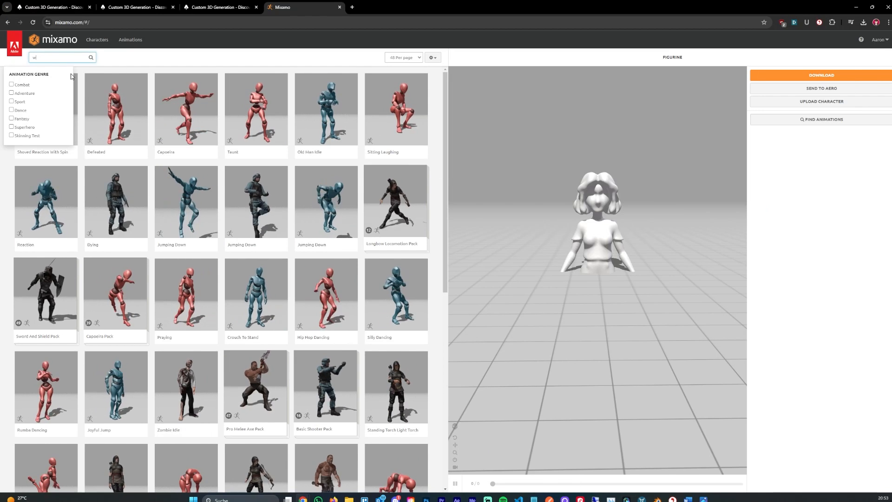
pyautogui.press('Return')
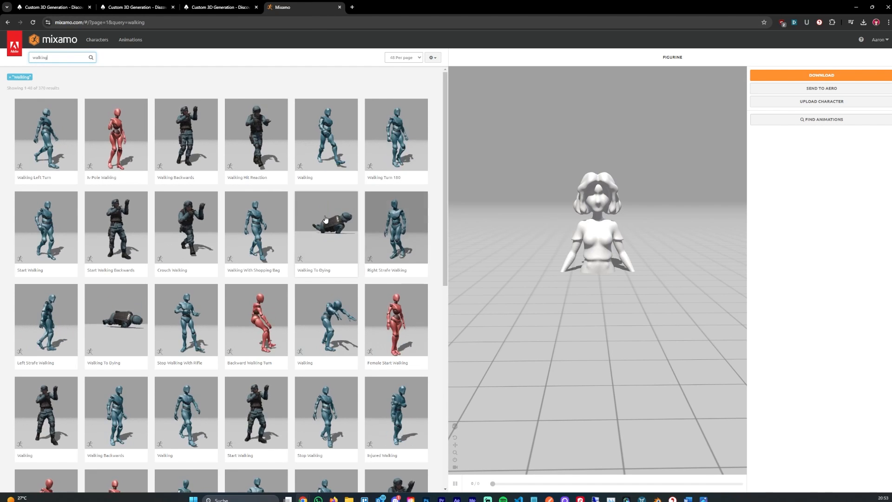
pyautogui.scroll(-3)
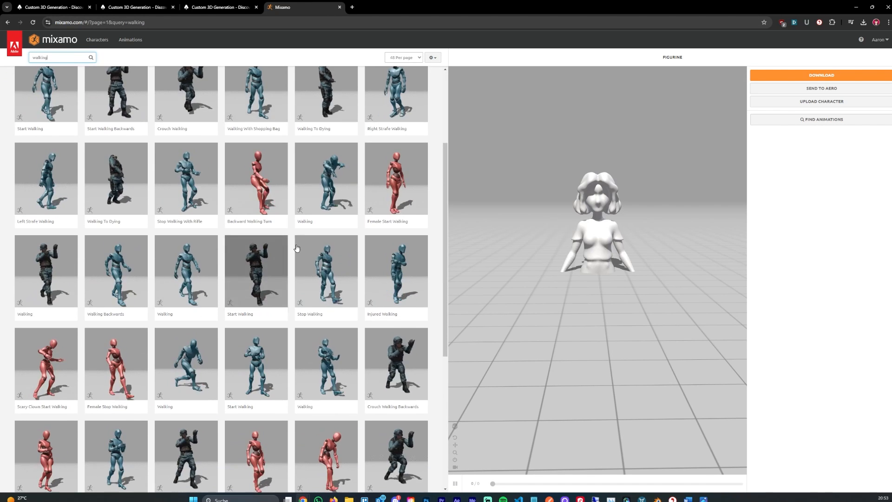
pyautogui.scroll(3)
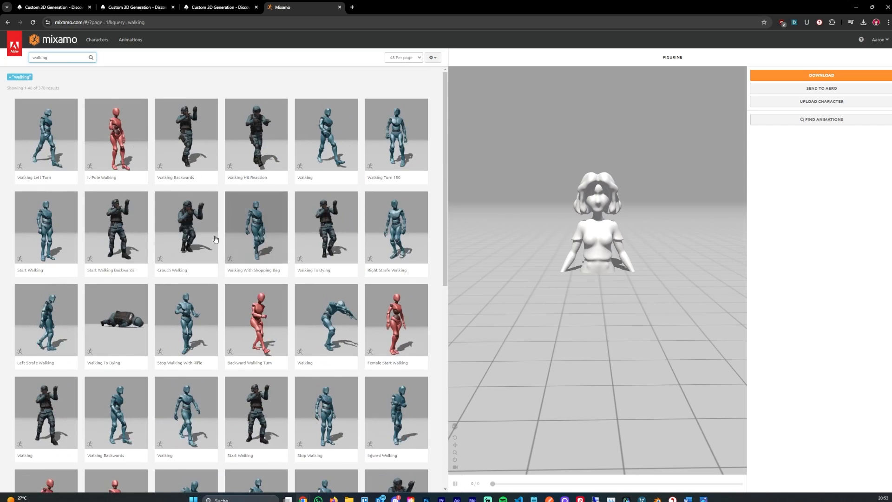
pyautogui.click(326, 134)
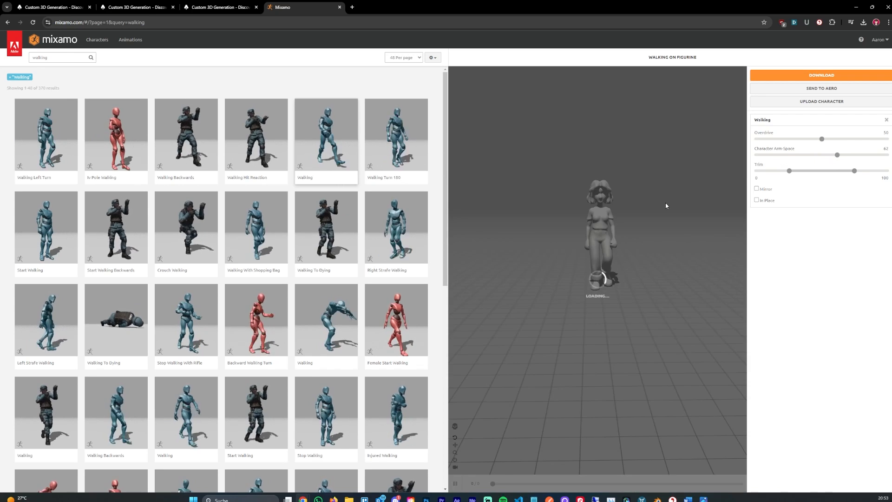
# - Download the walking animation as FBX Binary with Skin and check the download
pyautogui.click(821, 74)
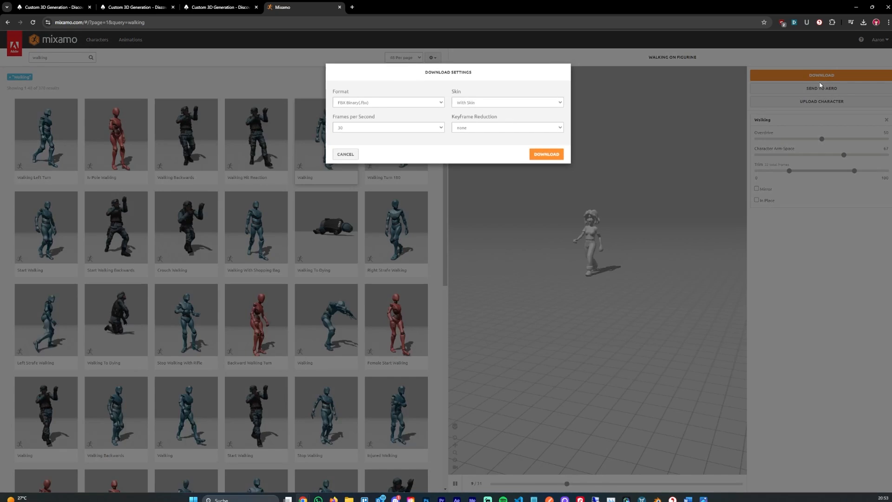
pyautogui.click(545, 154)
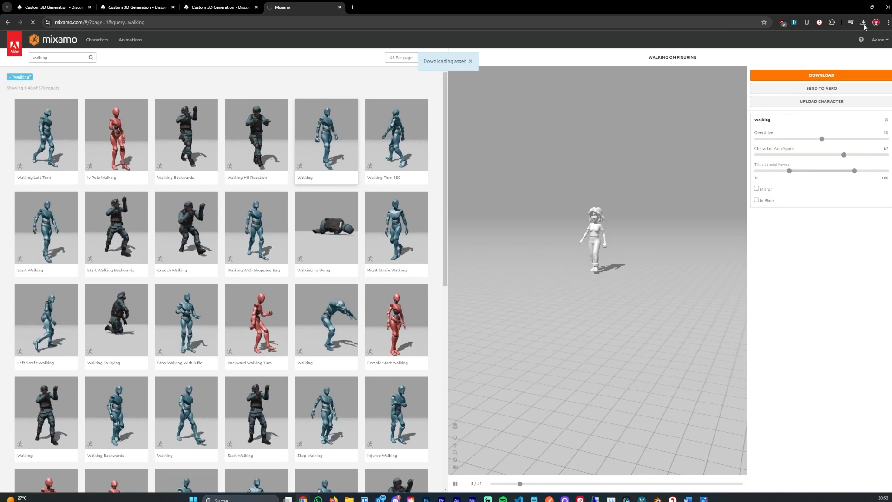
pyautogui.click(863, 22)
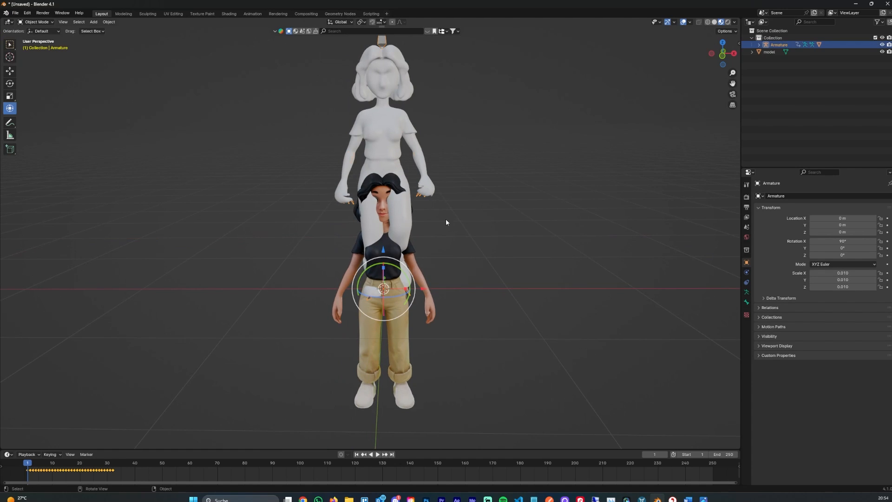
# - Select the textured girl and inspect her image texture node in the Shading workspace
pyautogui.click(769, 51)
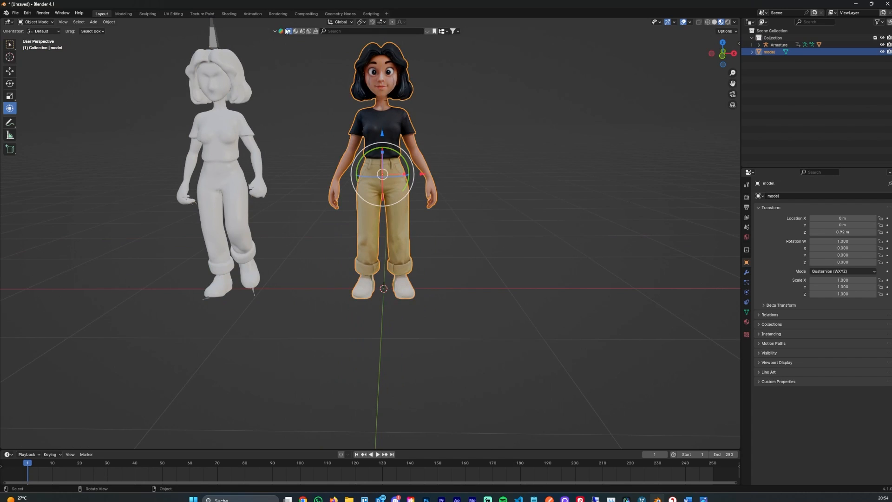
pyautogui.click(229, 13)
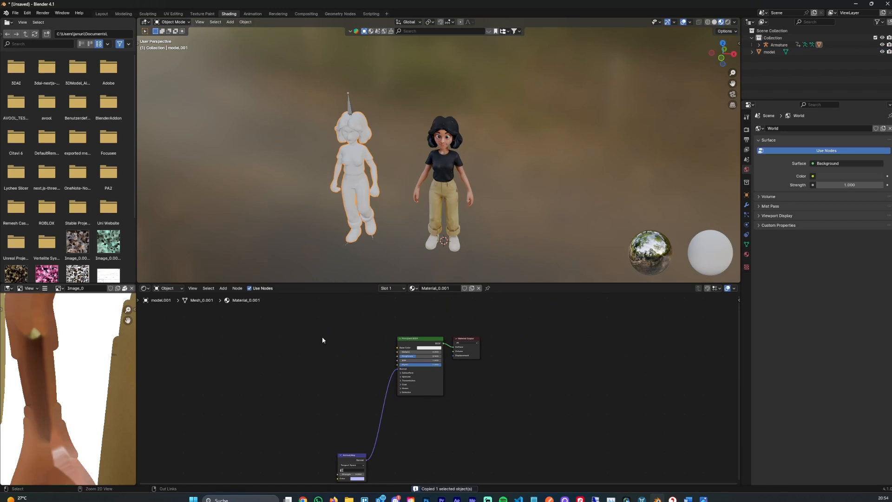
pyautogui.click(444, 165)
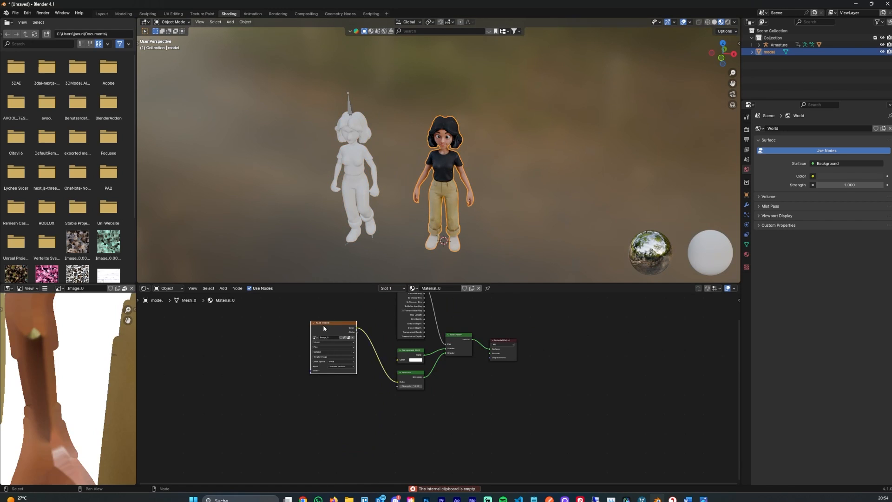
pyautogui.click(353, 171)
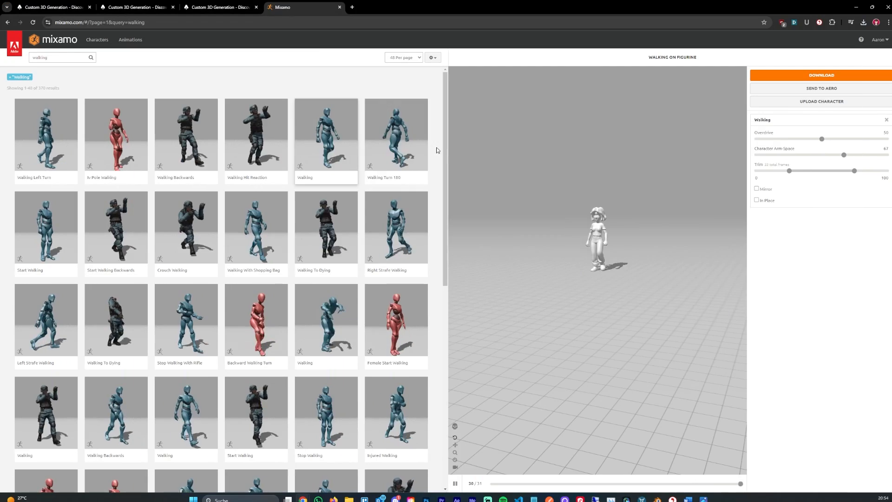
# - Tick In Place on the walking animation and download it as FBX with Skin
pyautogui.click(757, 200)
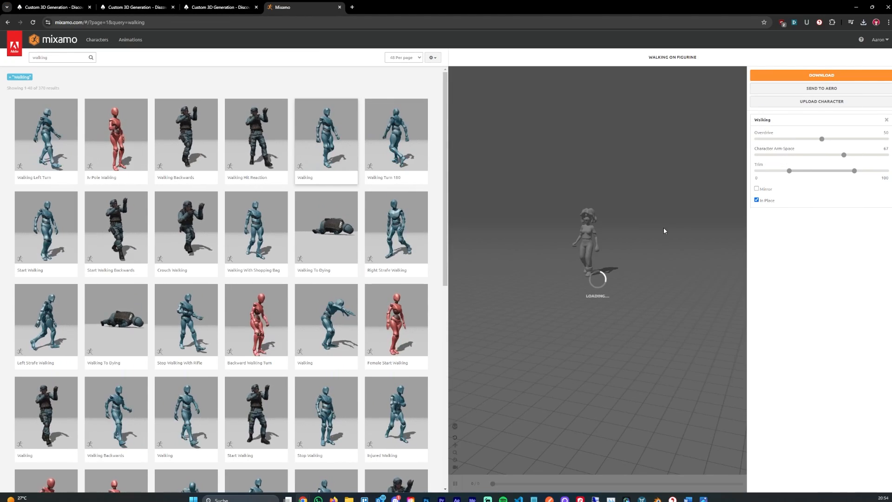
pyautogui.click(820, 74)
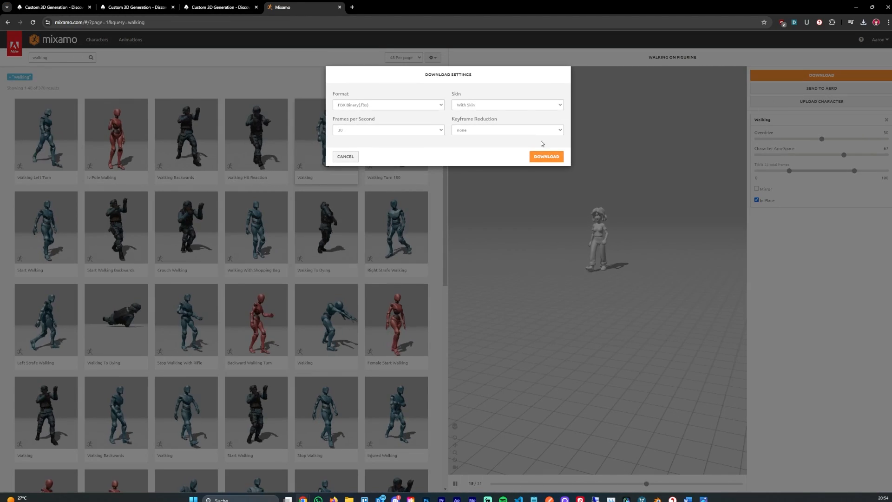
pyautogui.click(545, 157)
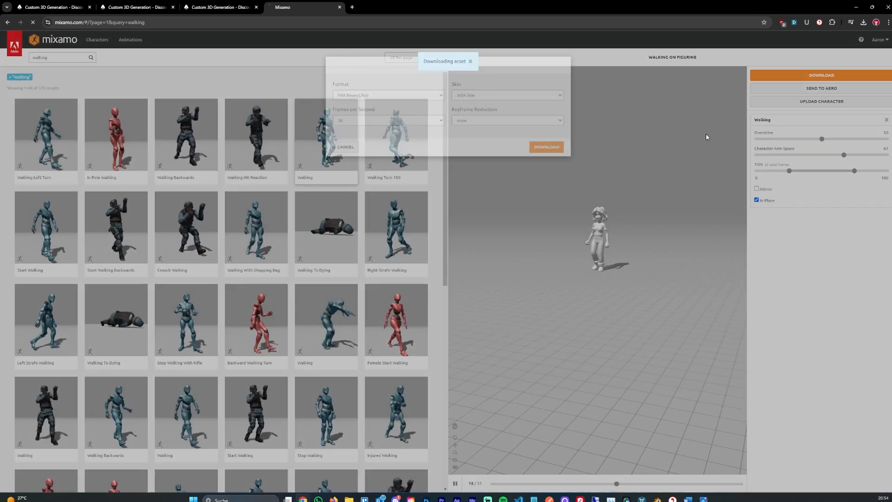
pyautogui.click(545, 147)
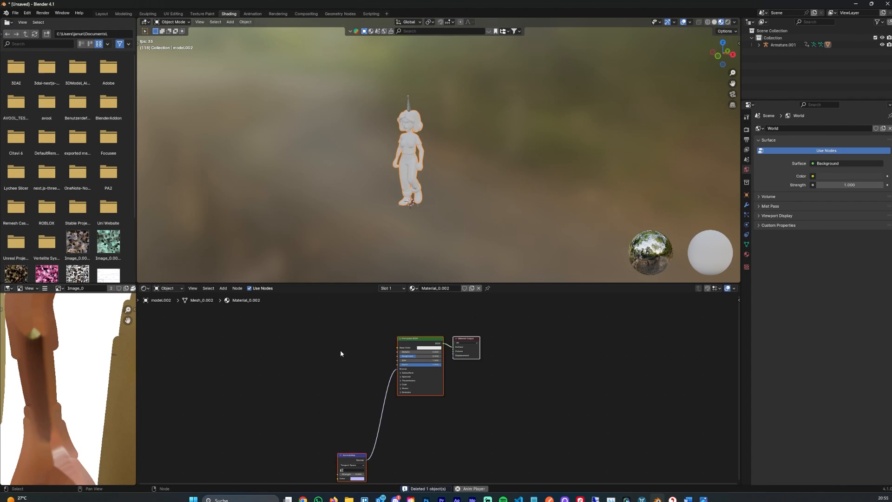
# - Give the walking model the girl's textured material and switch the lower area to Dope Sheet
pyautogui.click(414, 288)
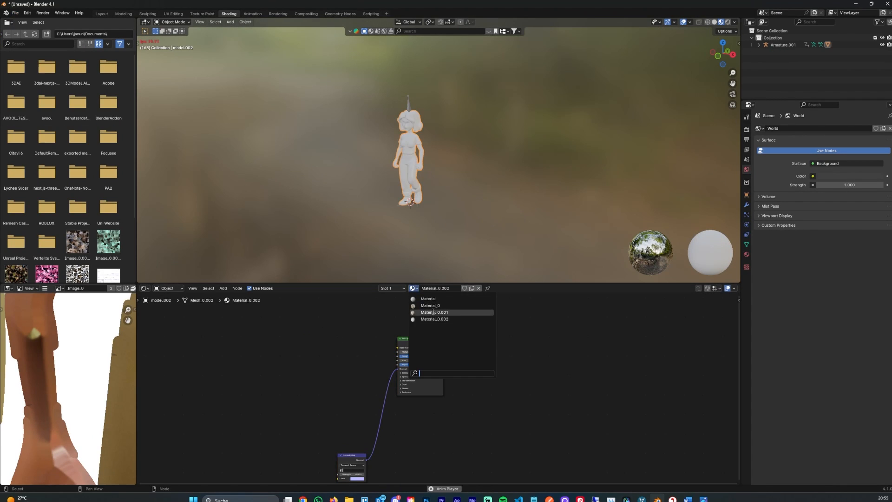
pyautogui.click(434, 312)
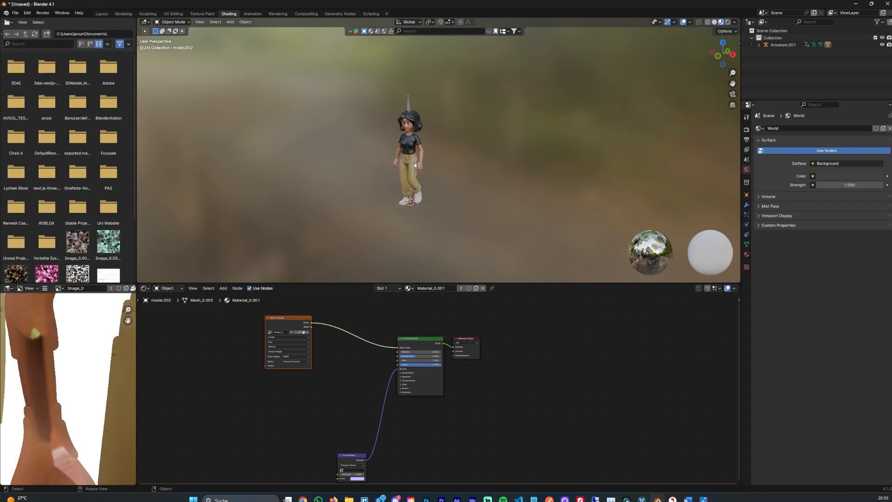
pyautogui.click(145, 288)
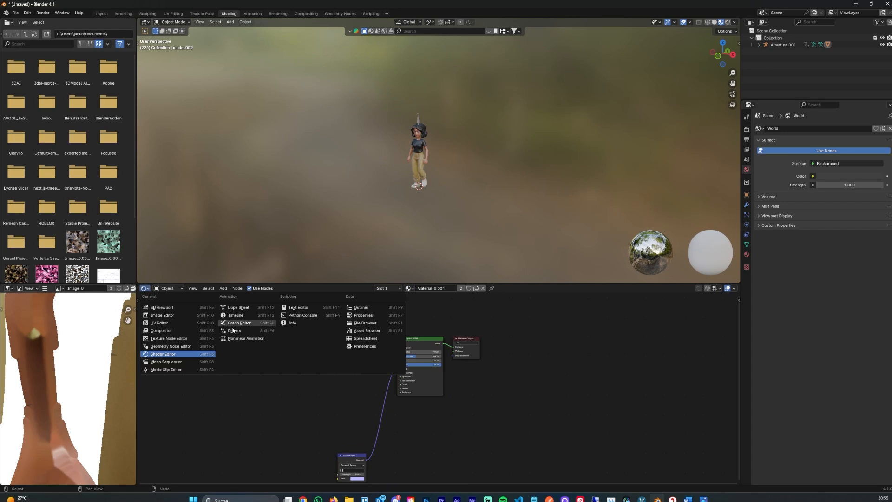
pyautogui.click(238, 307)
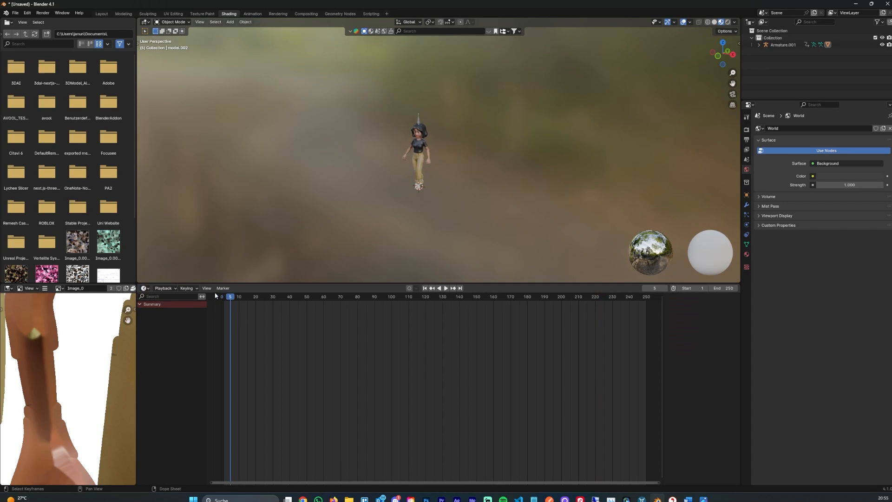
# - Play the walk cycle and inspect the armature's walking keyframes
pyautogui.click(445, 288)
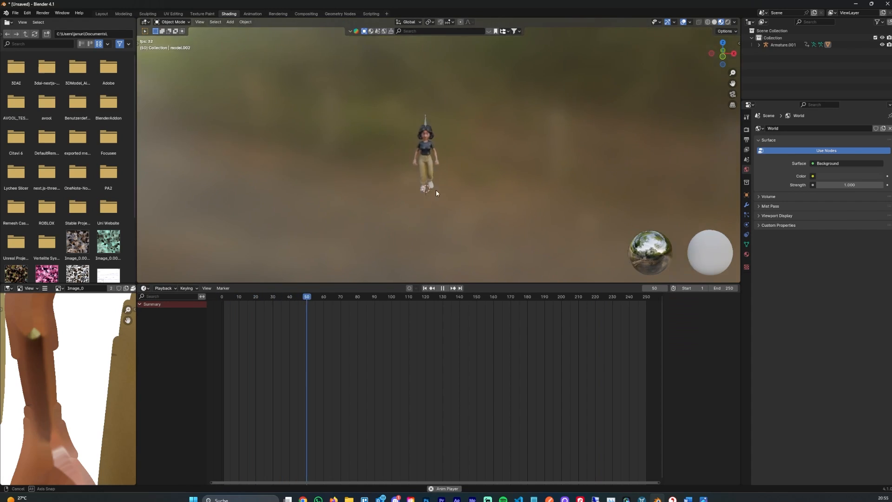
pyautogui.click(288, 296)
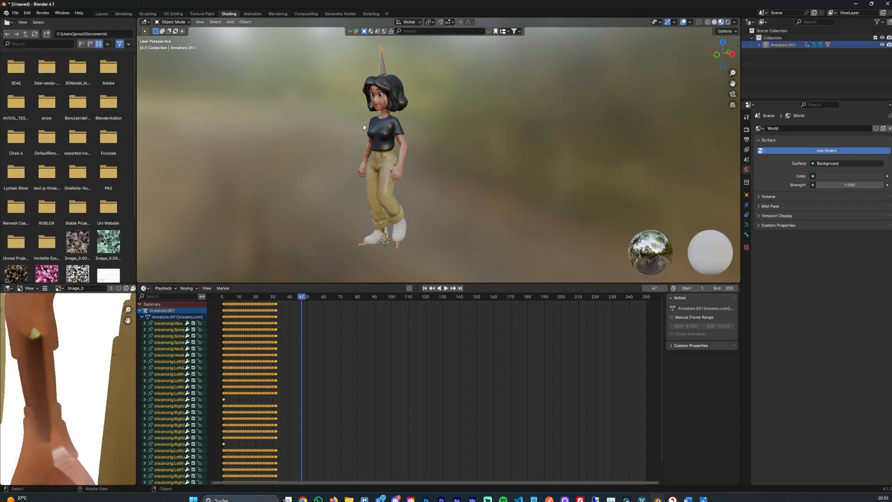
pyautogui.click(446, 288)
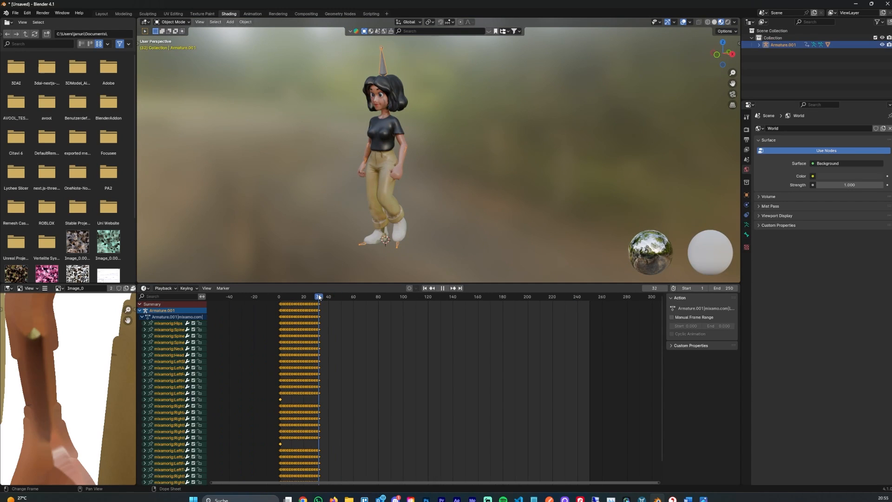
pyautogui.click(442, 288)
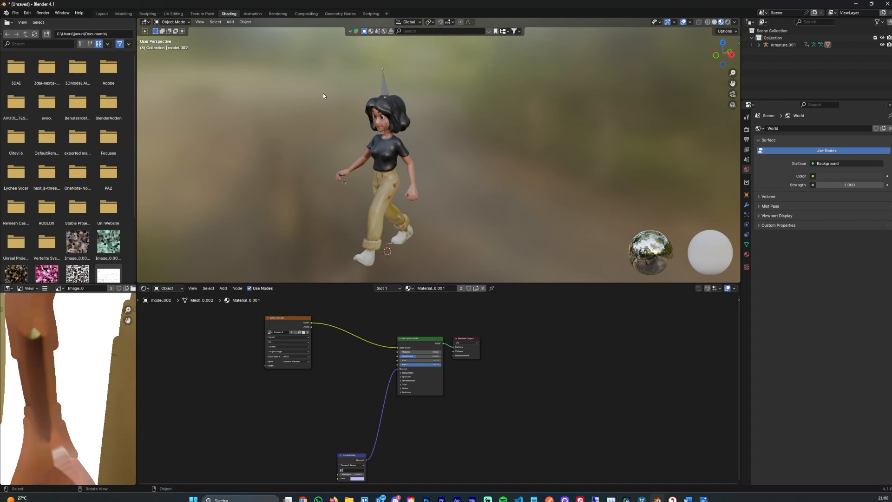
pyautogui.moveTo(334, 117)
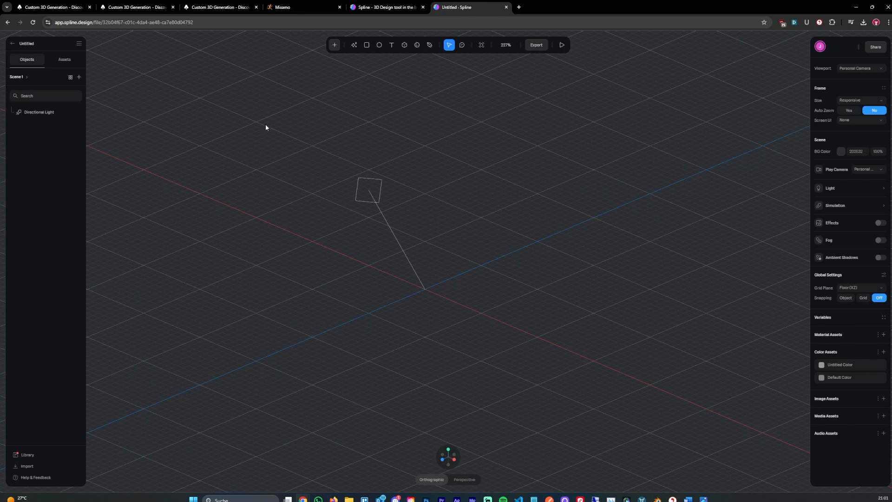
pyautogui.moveTo(308, 96)
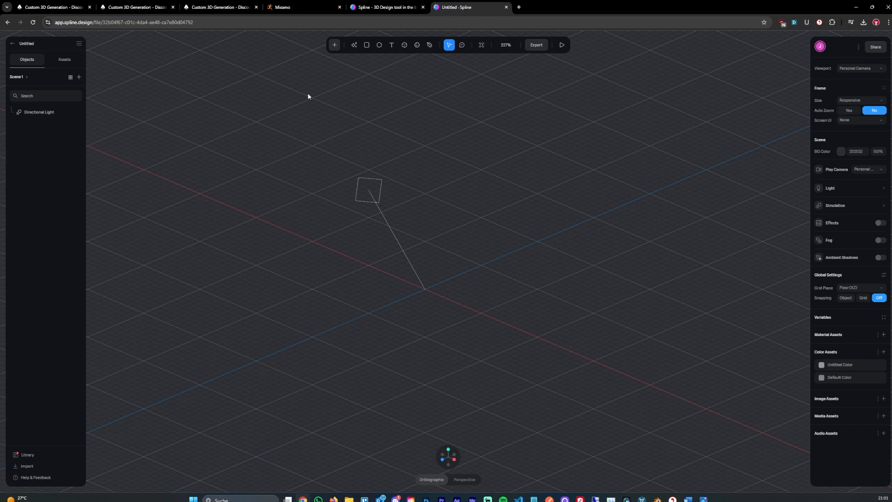
pyautogui.moveTo(470, 206)
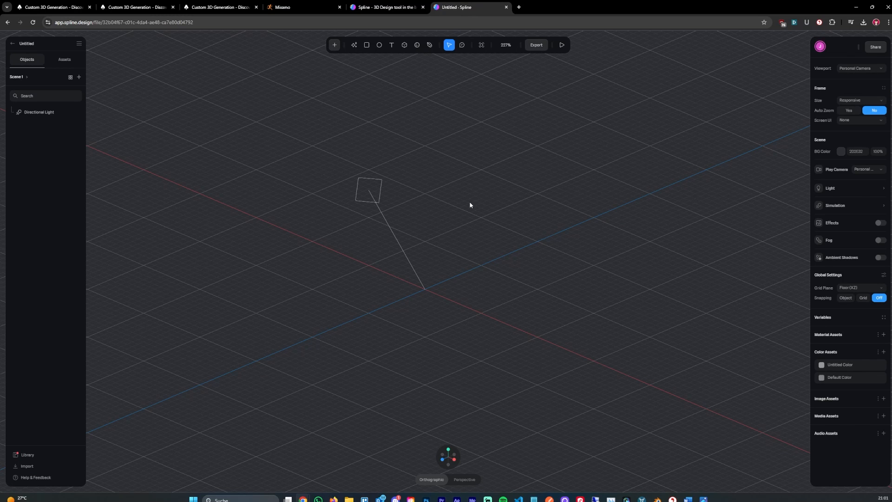
pyautogui.click(535, 45)
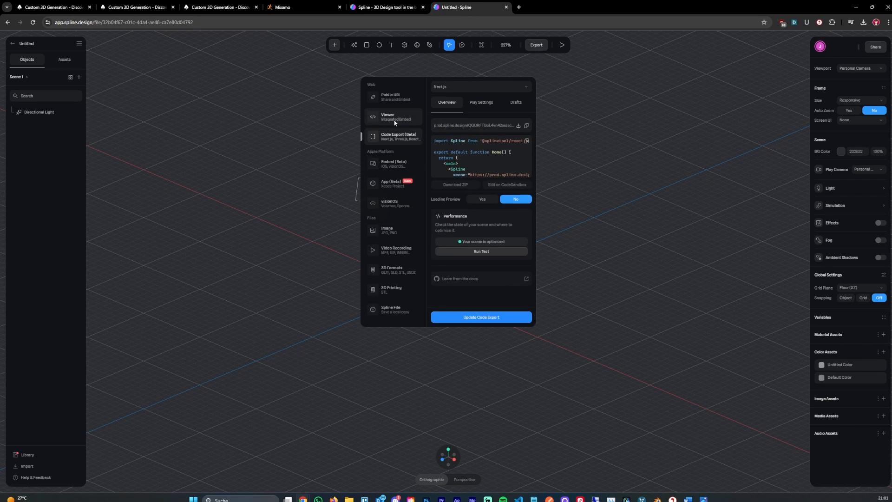
pyautogui.click(393, 164)
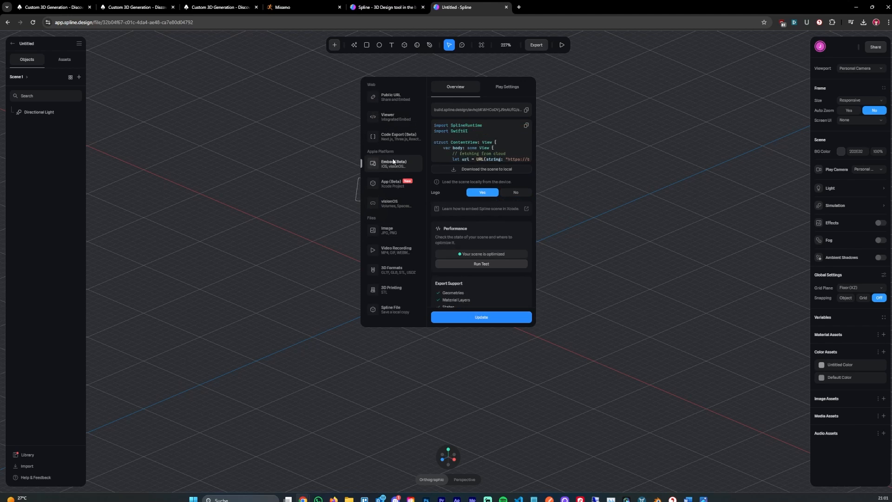
pyautogui.click(399, 136)
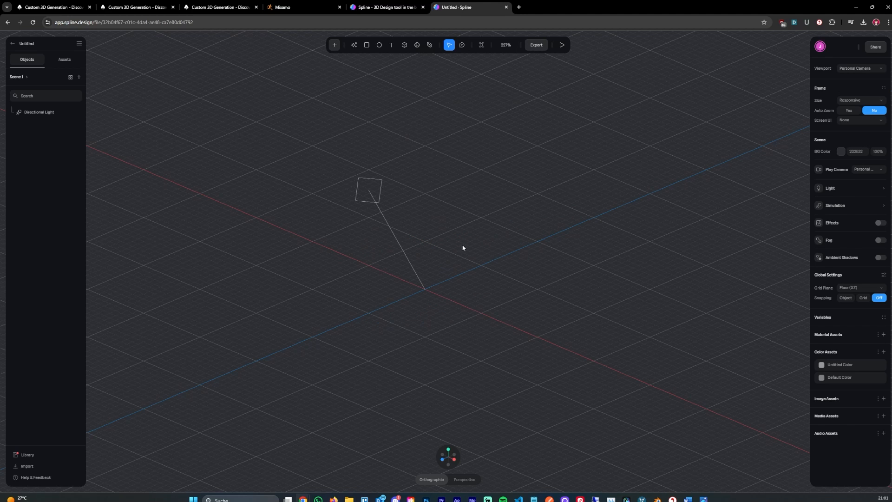
pyautogui.moveTo(452, 255)
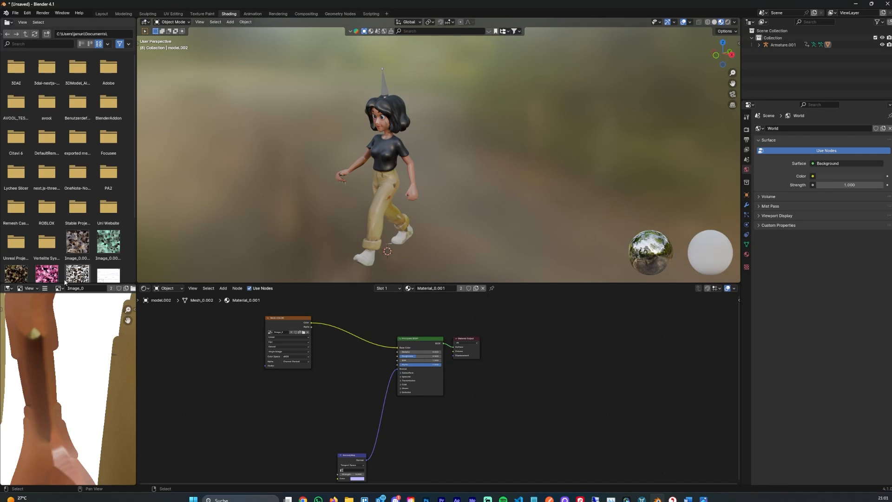
# - Select the walking girl figure together with Armature.001
pyautogui.click(75, 289)
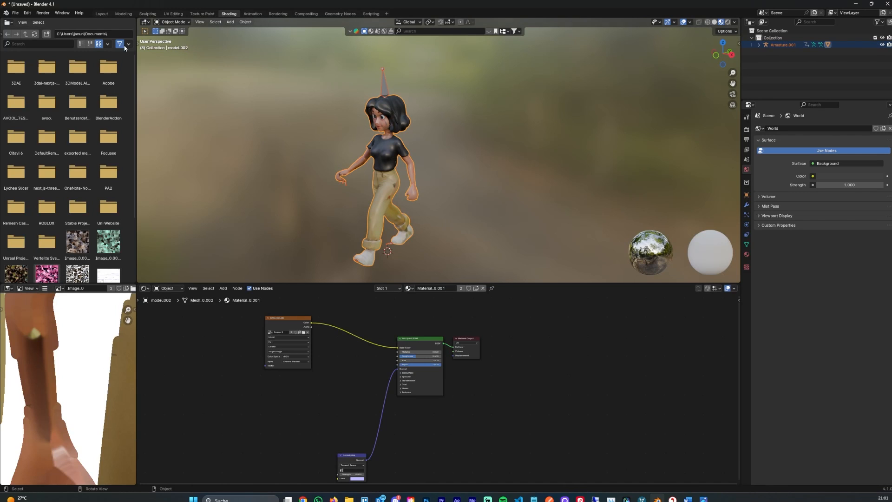
pyautogui.click(14, 12)
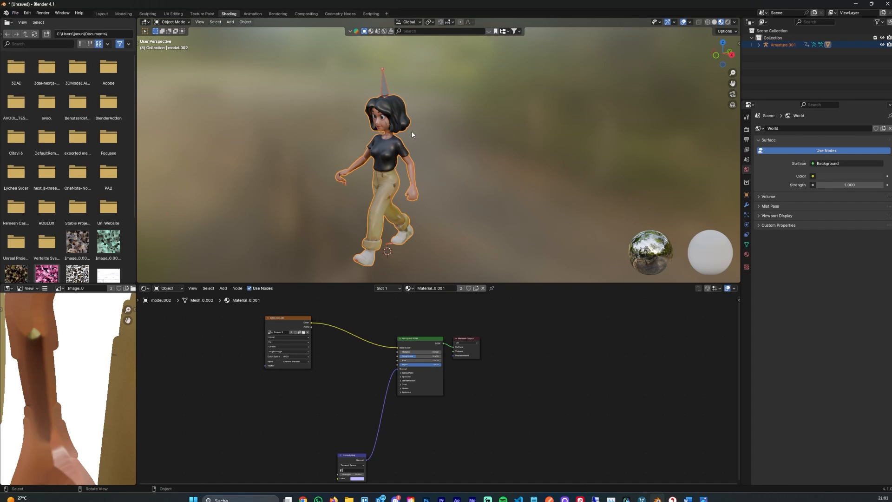
pyautogui.click(464, 7)
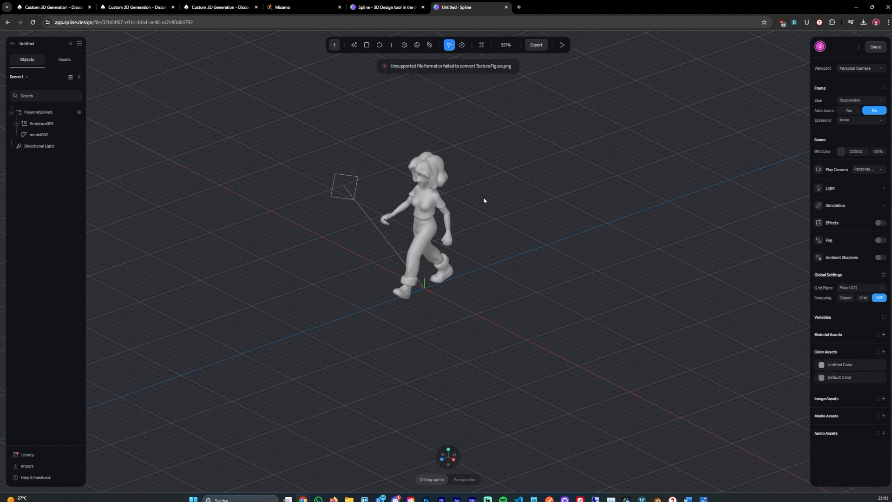
# - Switch model002's material layer to an Image texture, then check the figure's walking animation
pyautogui.scroll(3)
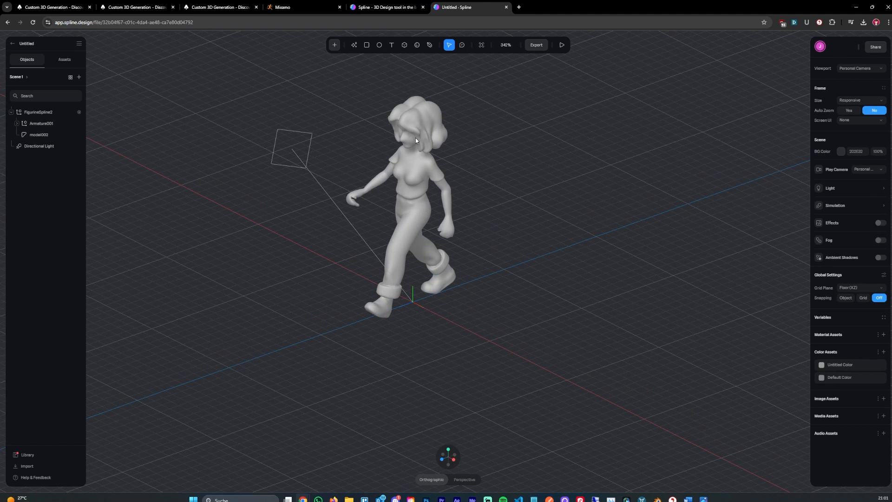
pyautogui.click(39, 134)
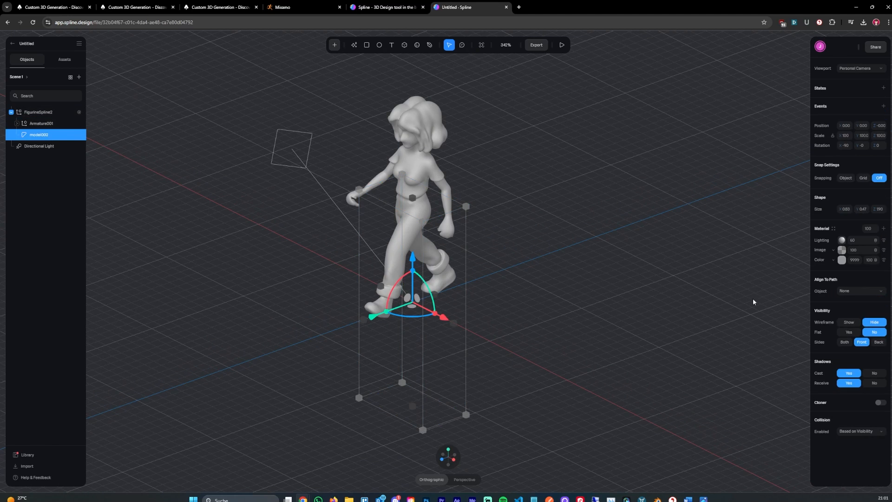
pyautogui.click(842, 259)
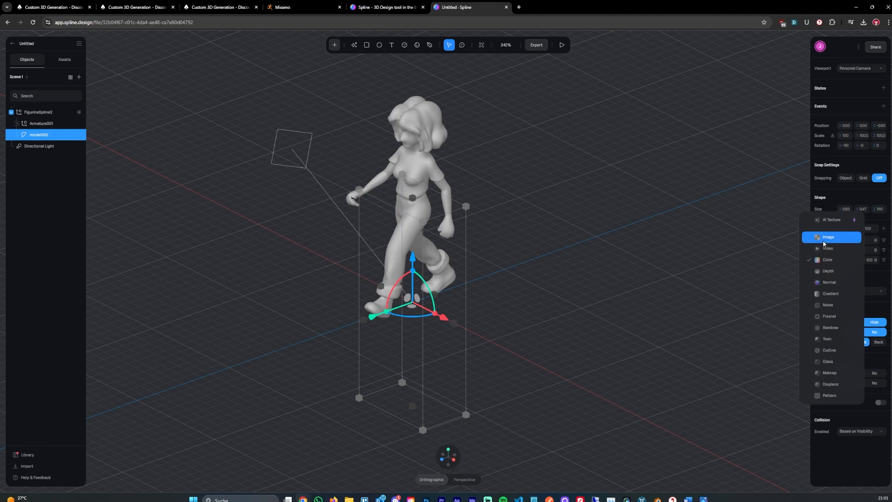
pyautogui.click(829, 237)
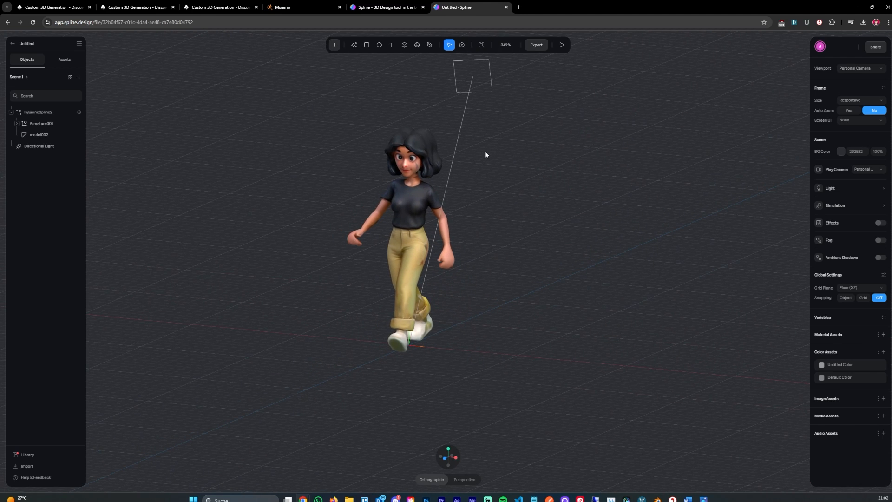
pyautogui.click(38, 112)
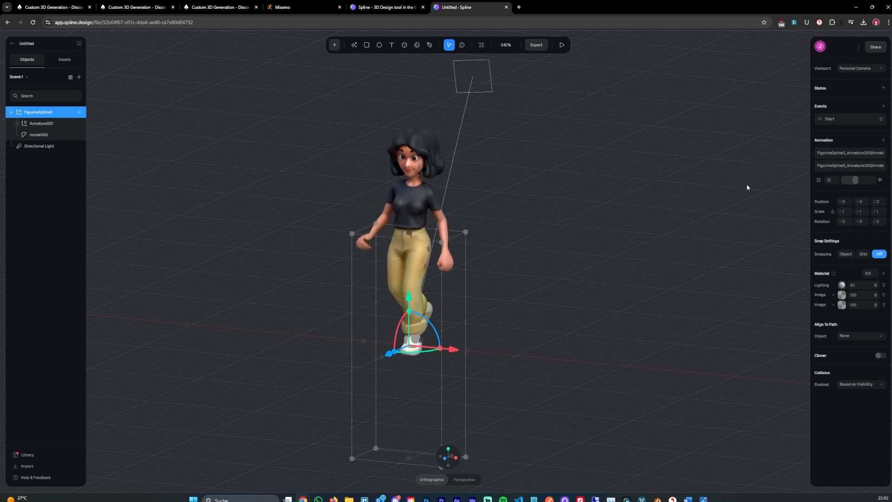
pyautogui.scroll(-3)
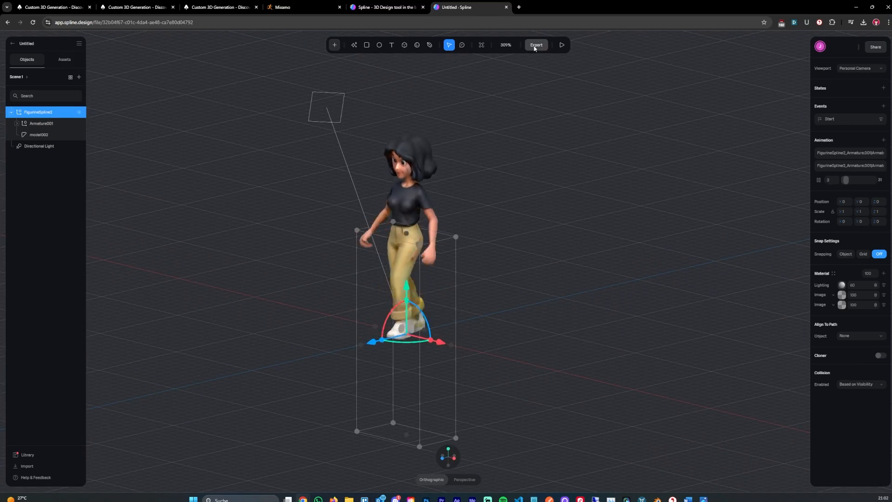
pyautogui.click(536, 45)
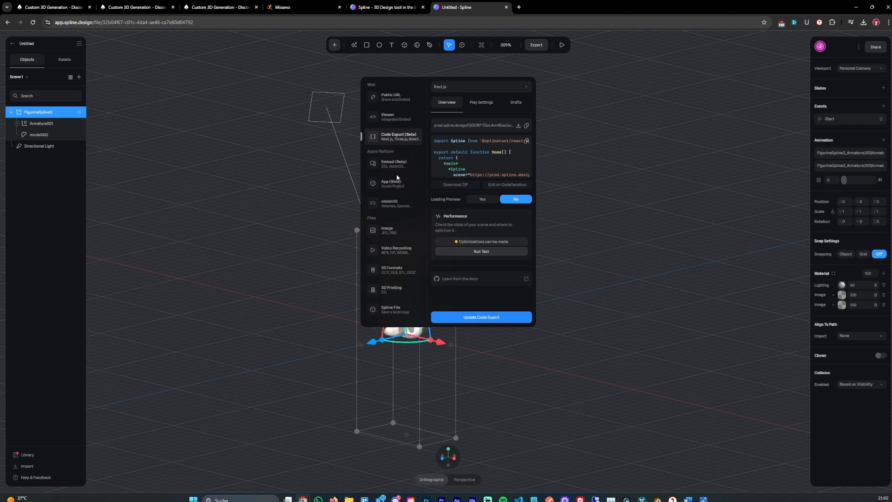
pyautogui.click(388, 117)
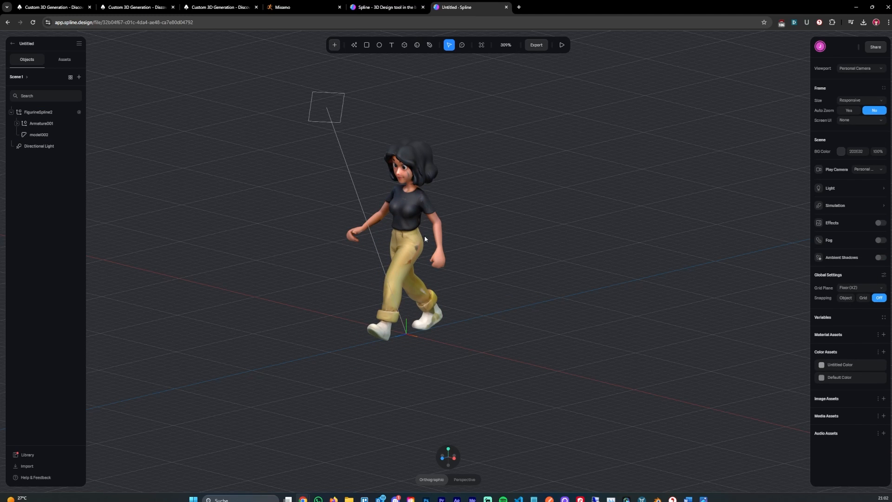
pyautogui.moveTo(423, 238)
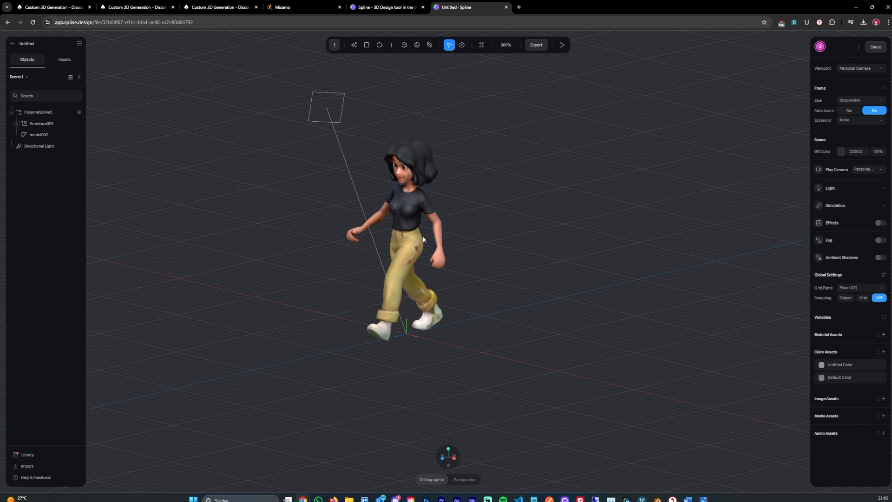
pyautogui.moveTo(694, 487)
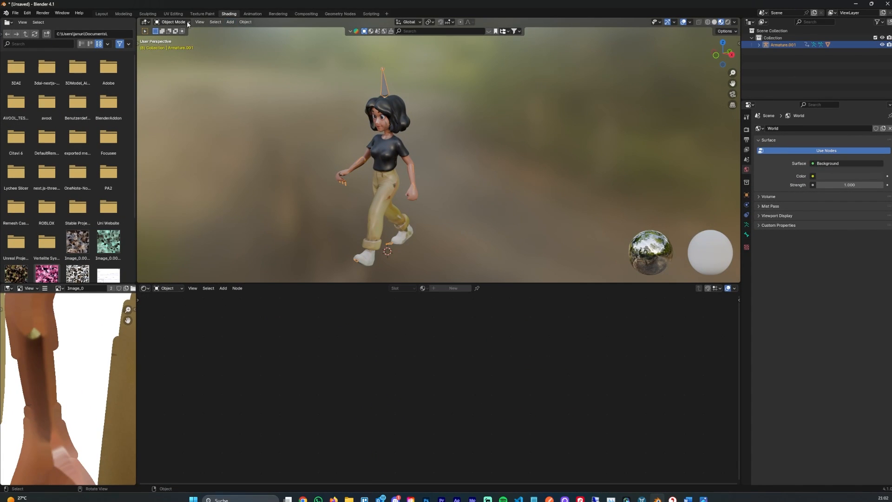
# - Put Armature.001 into Pose Mode and rotate one of the girl's bones
pyautogui.click(173, 22)
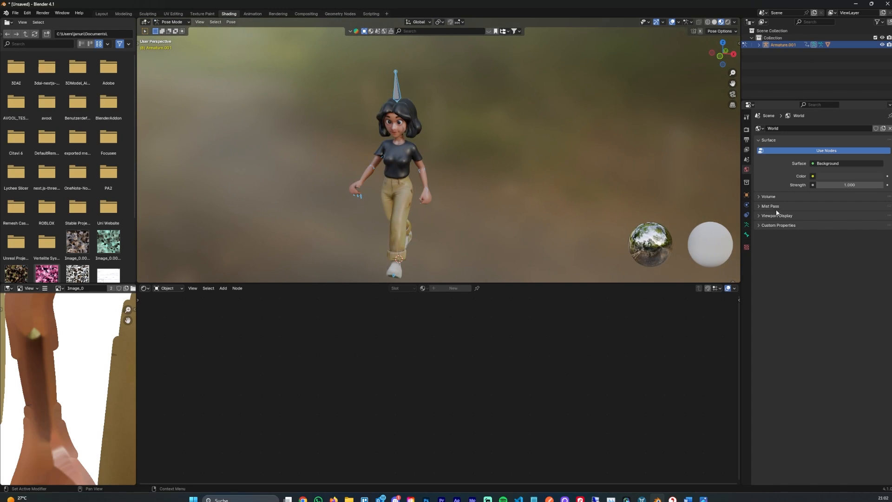
pyautogui.click(776, 215)
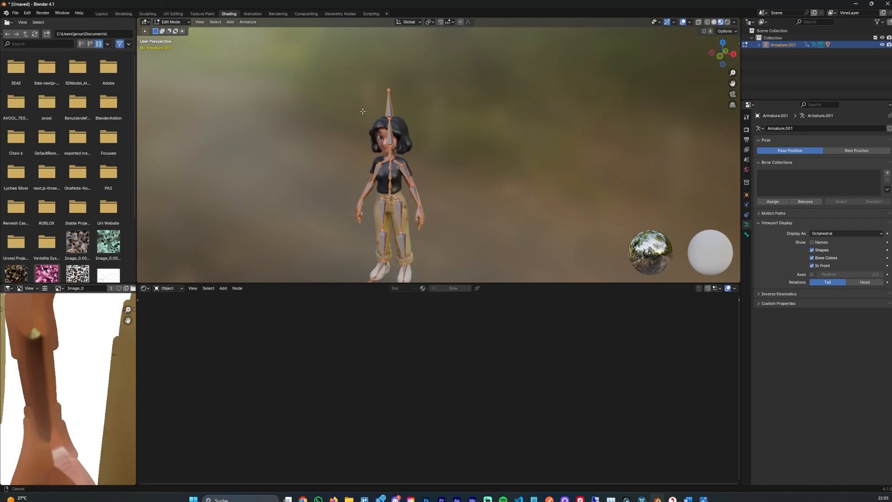
pyautogui.click(170, 21)
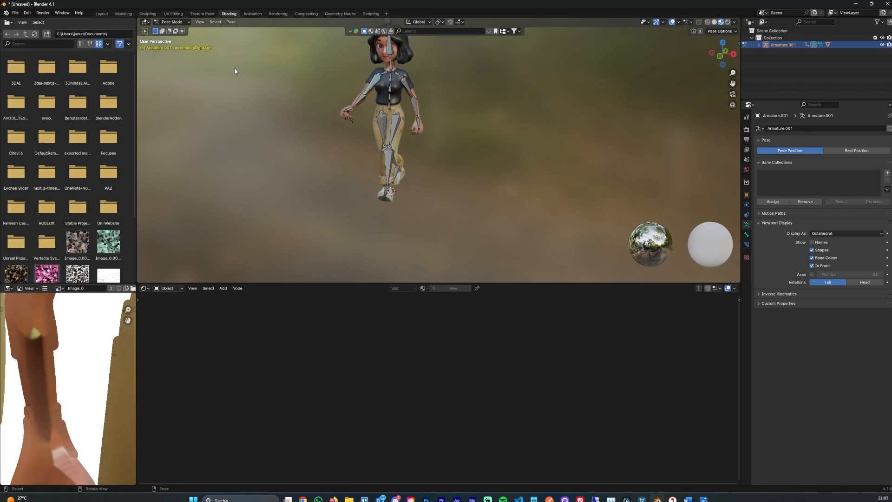
pyautogui.click(147, 83)
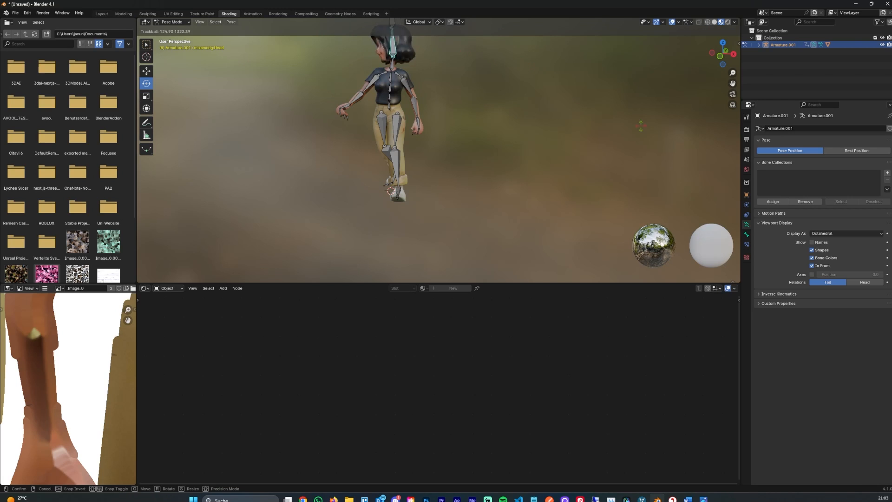
pyautogui.click(470, 7)
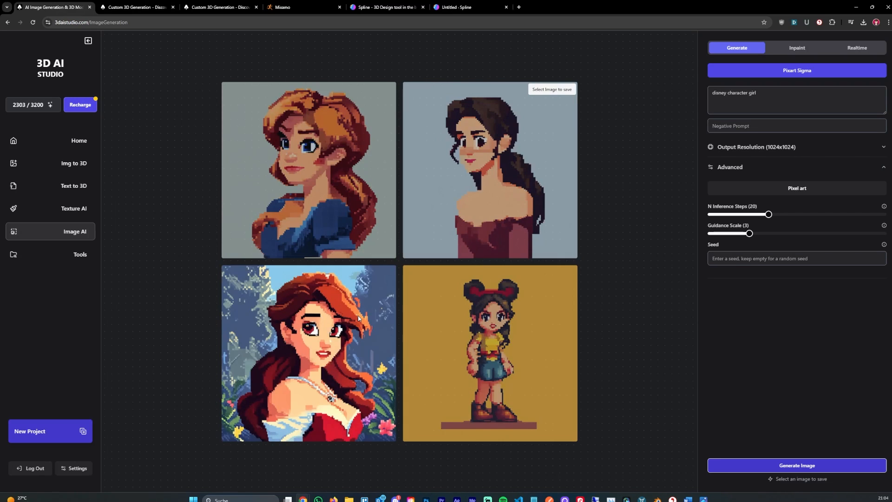
pyautogui.moveTo(646, 236)
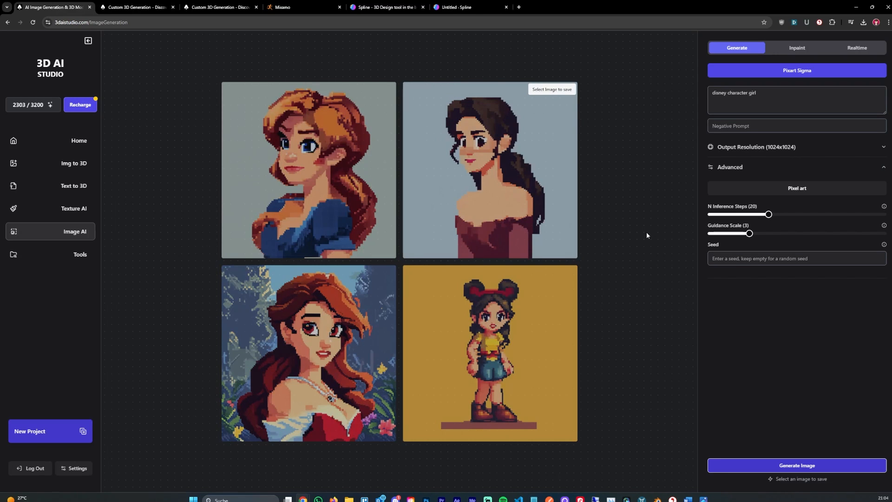
pyautogui.moveTo(633, 242)
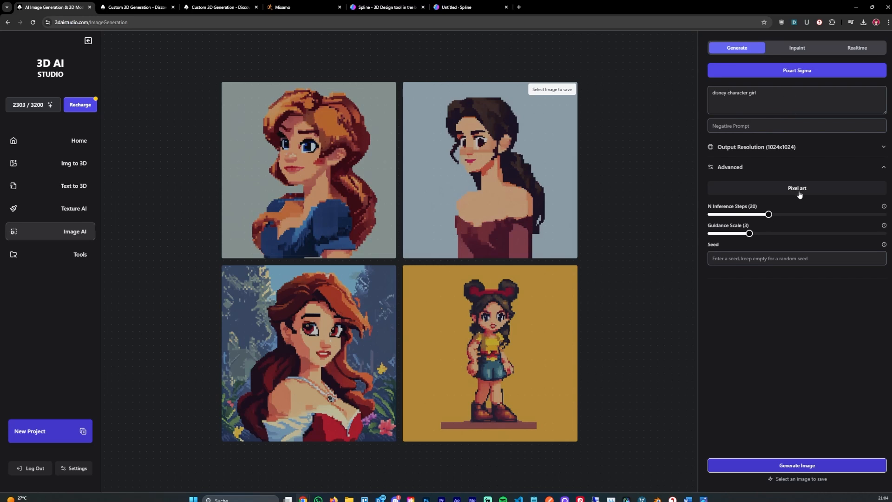
pyautogui.moveTo(73, 208)
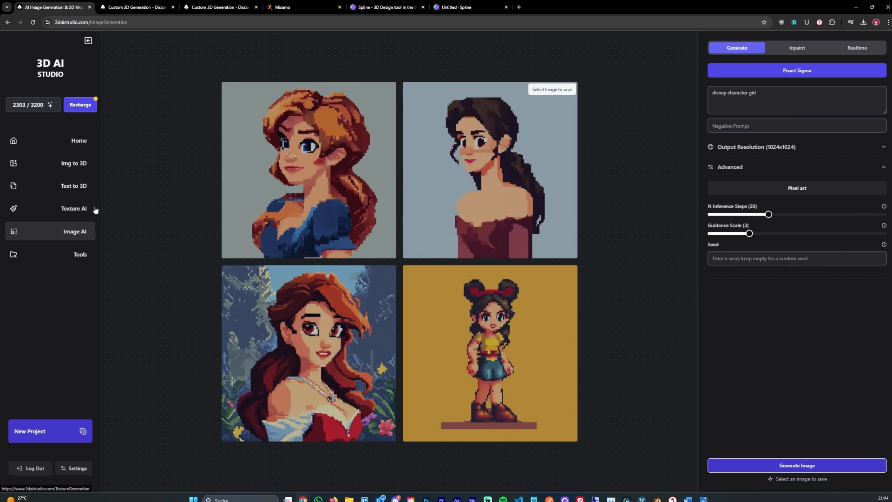
pyautogui.moveTo(82, 209)
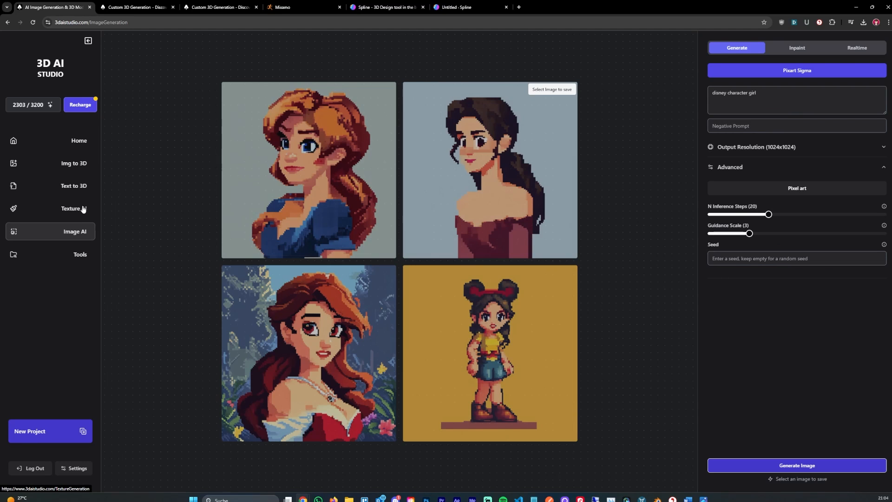
pyautogui.moveTo(101, 166)
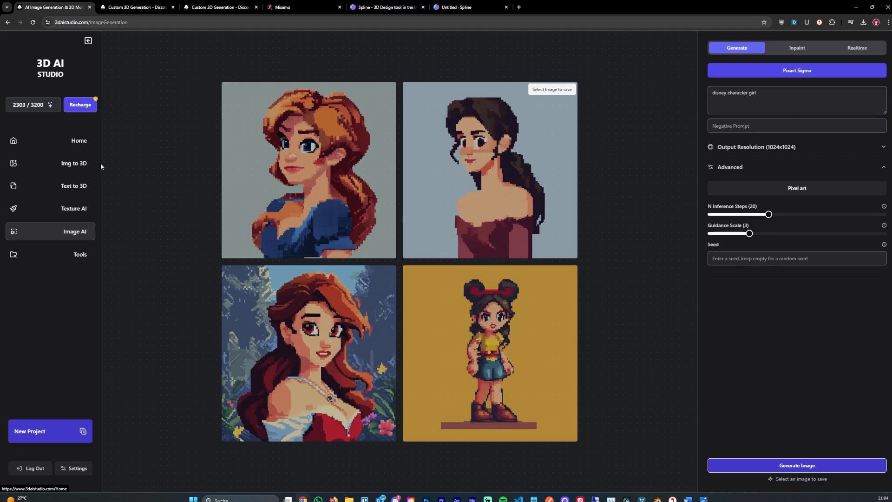